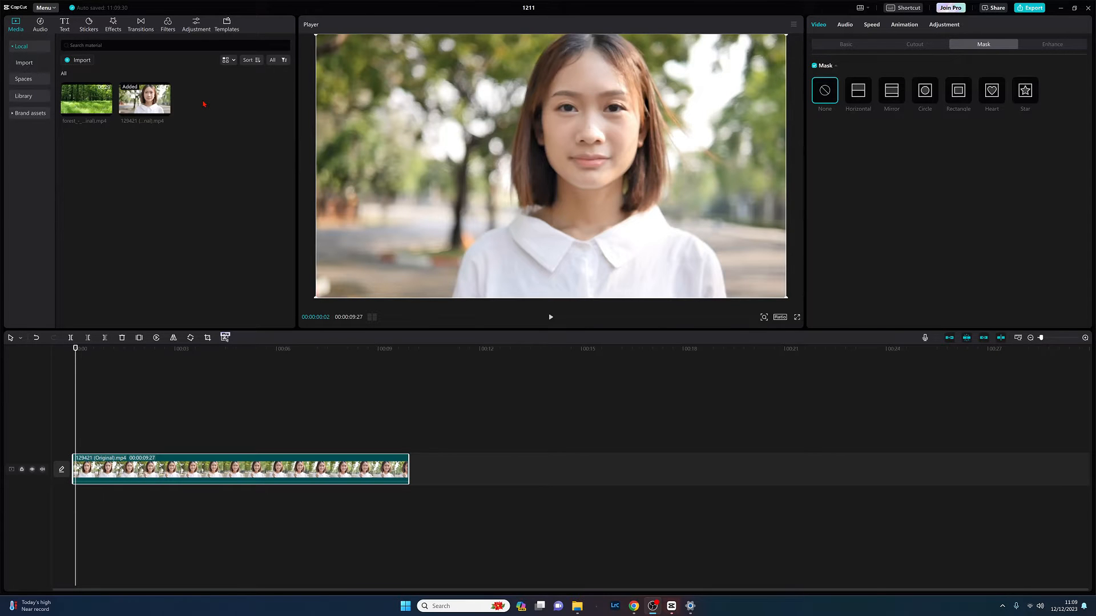
Scrub through the woman's clip to review it before masking
click(179, 349)
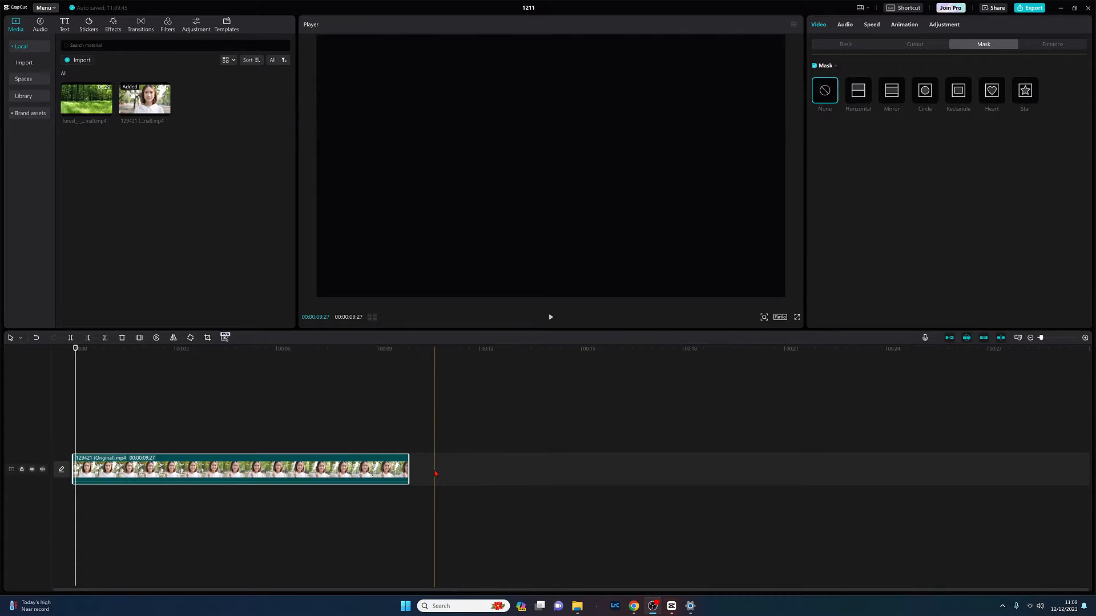
click(260, 348)
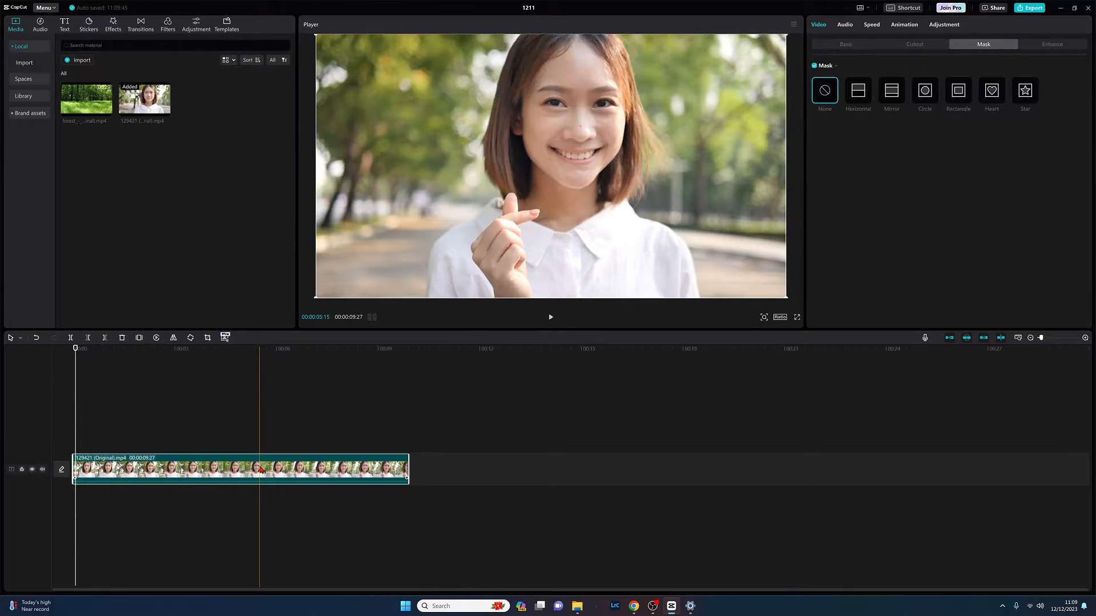
click(75, 348)
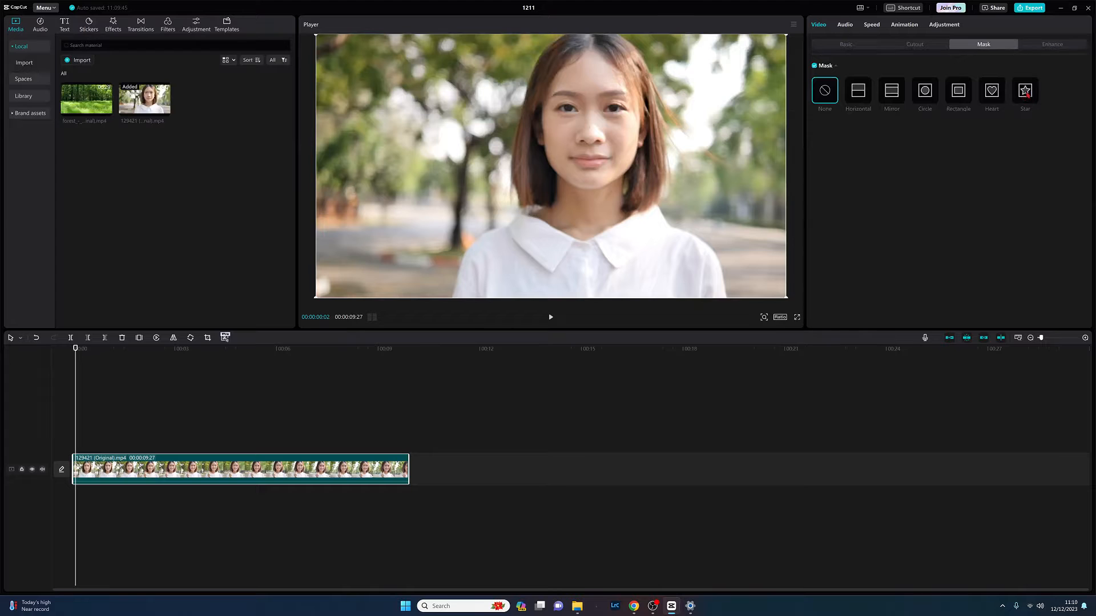
Apply a Rectangle mask so only a window around her face shows over black
click(958, 90)
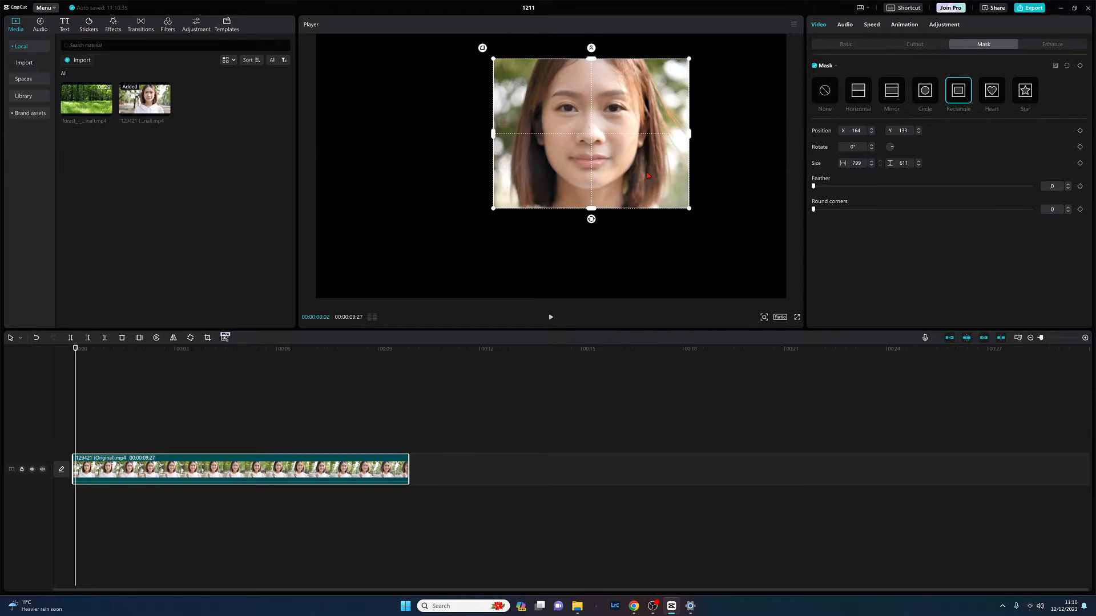
click(264, 348)
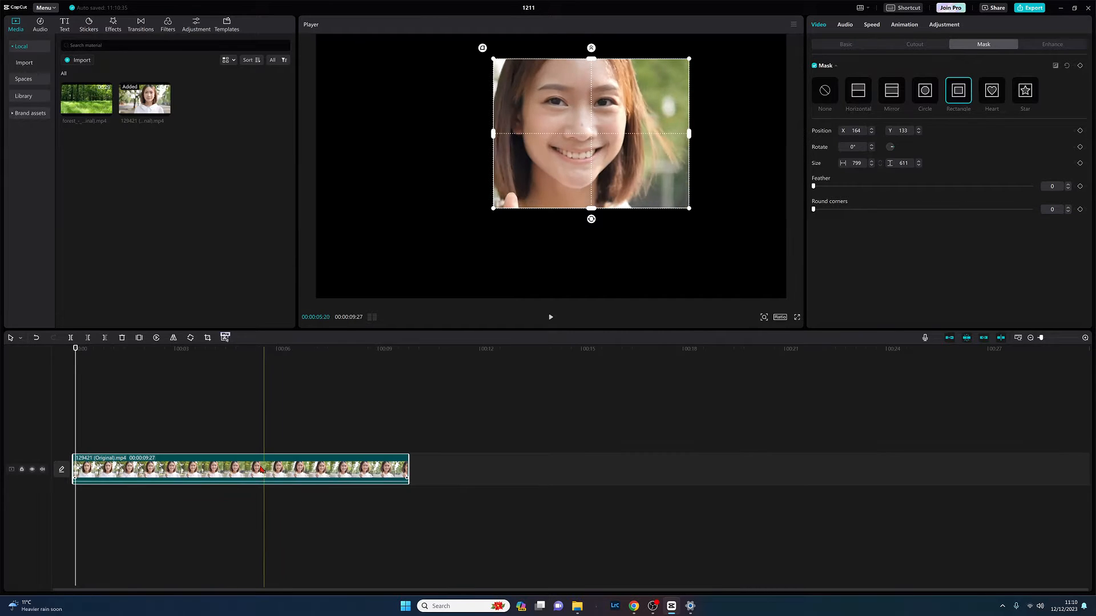
click(257, 350)
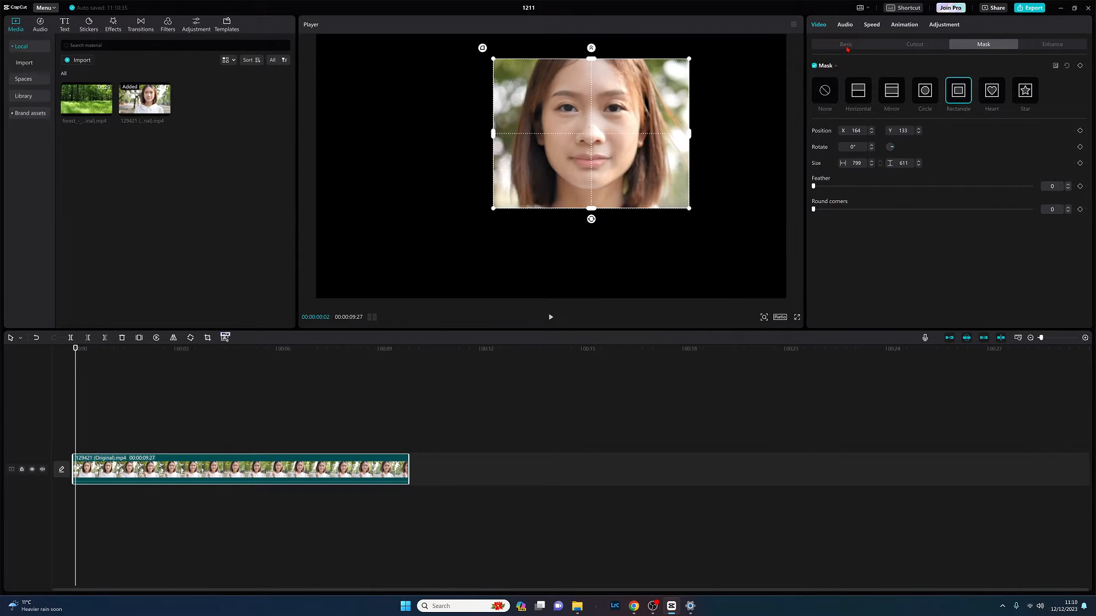
Show the clip's Basic settings and scroll down to the Canvas background option
click(845, 45)
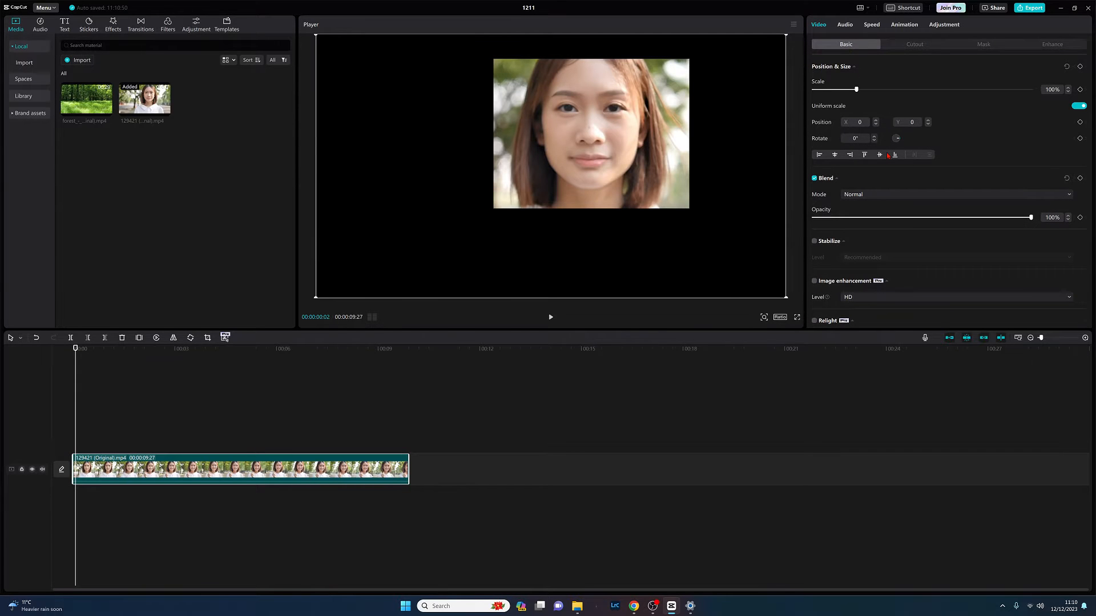
scroll(down, 3)
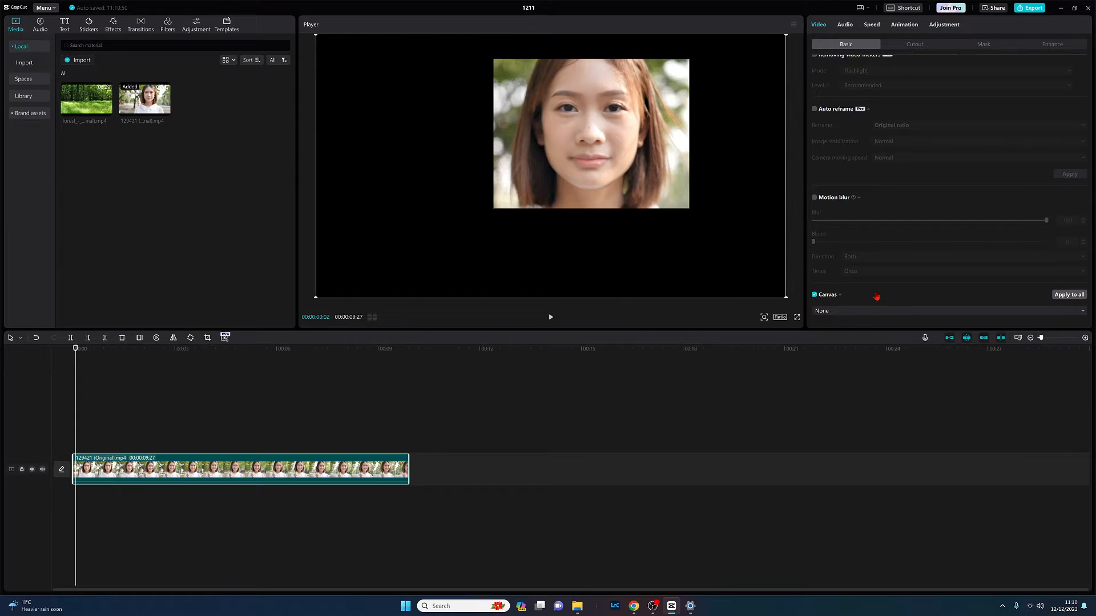
mouse_move(873, 297)
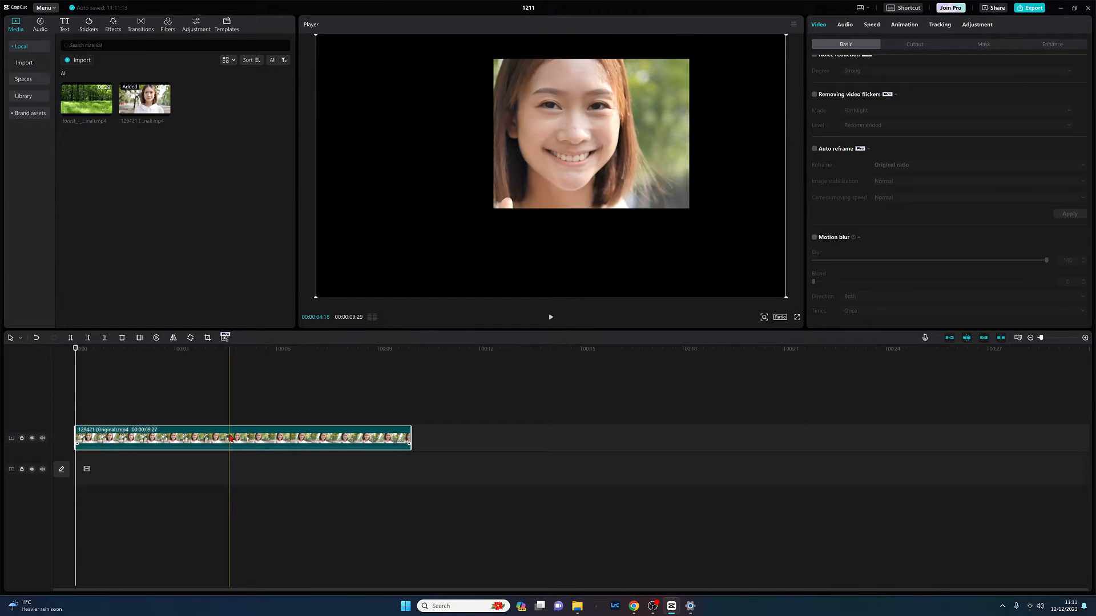
click(76, 348)
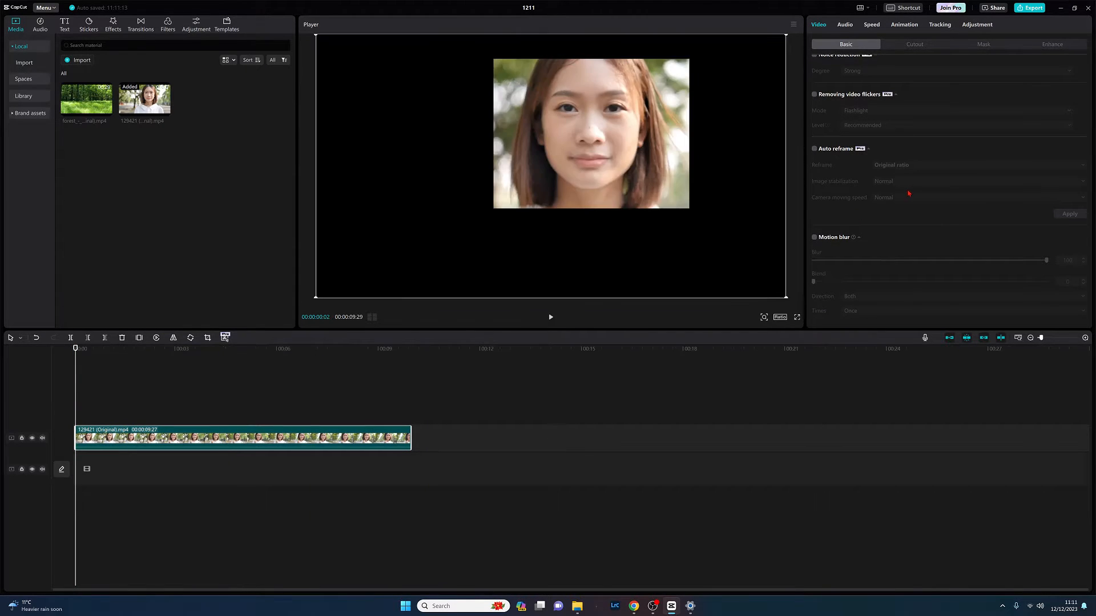
scroll(up, 3)
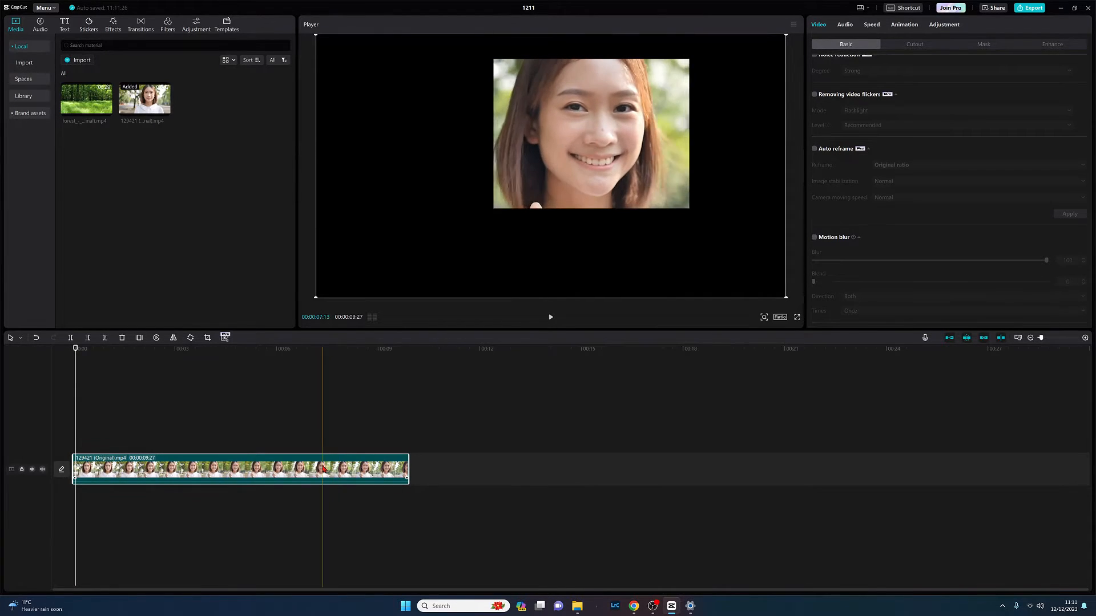
click(280, 348)
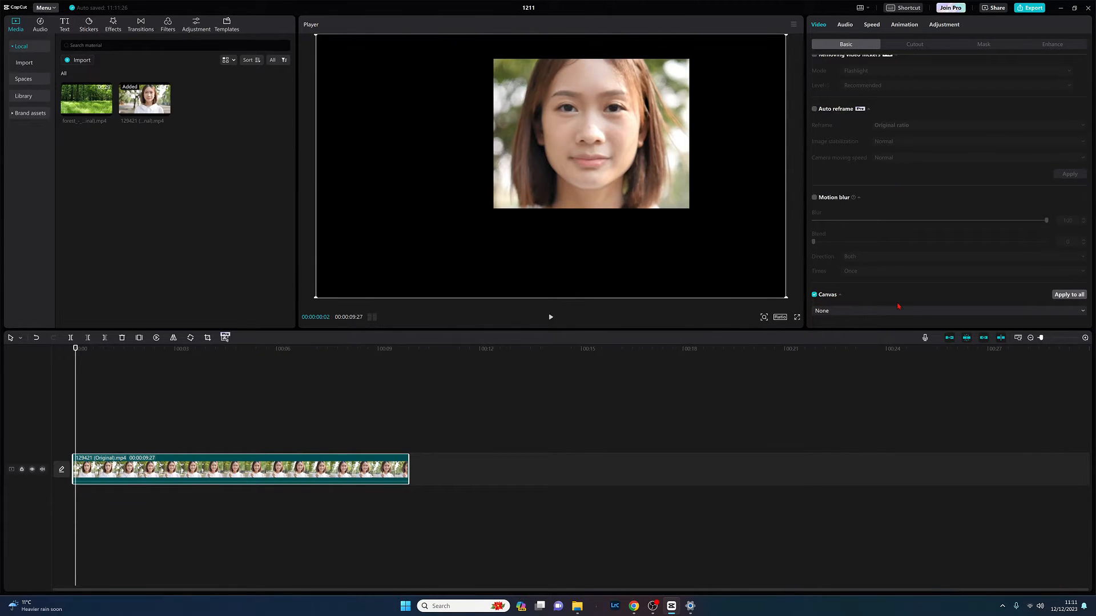
mouse_move(1036, 315)
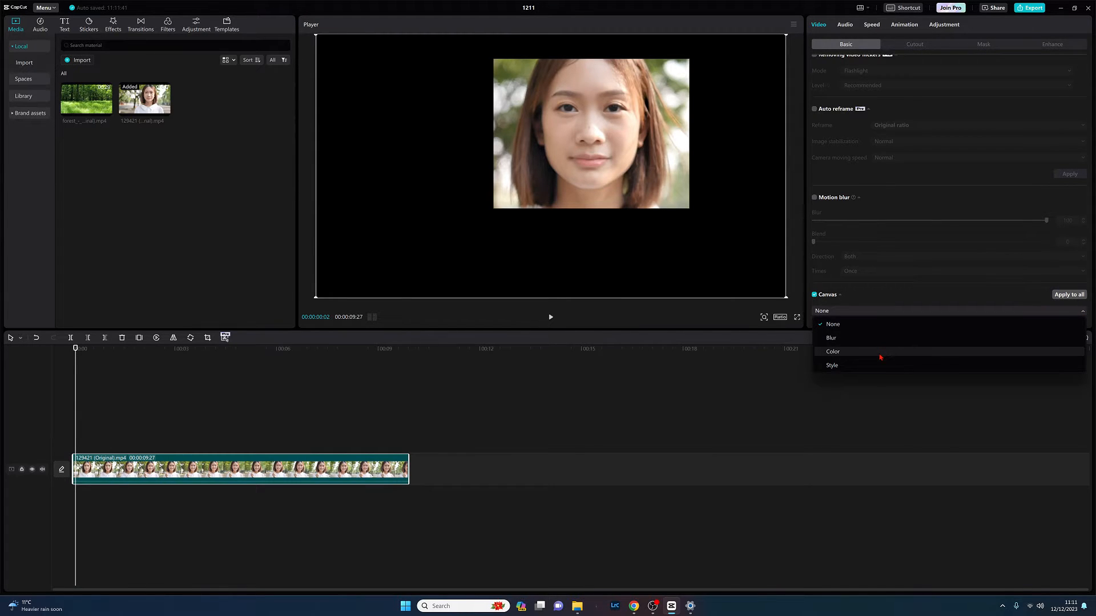
mouse_move(833, 365)
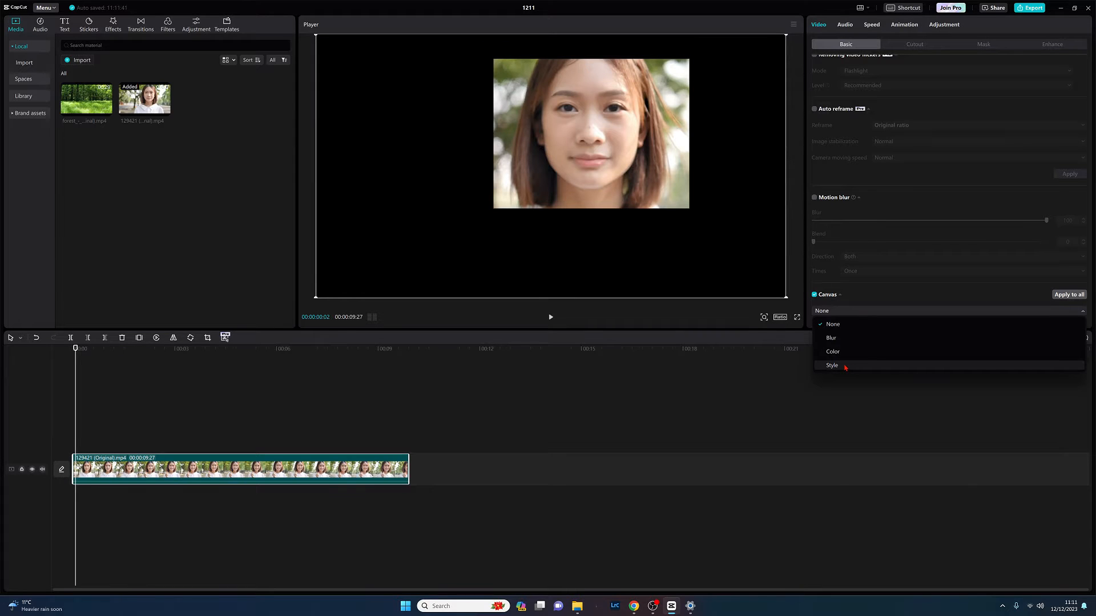
Set the canvas to Style and apply the green-to-pink gradient behind the masked face
click(832, 366)
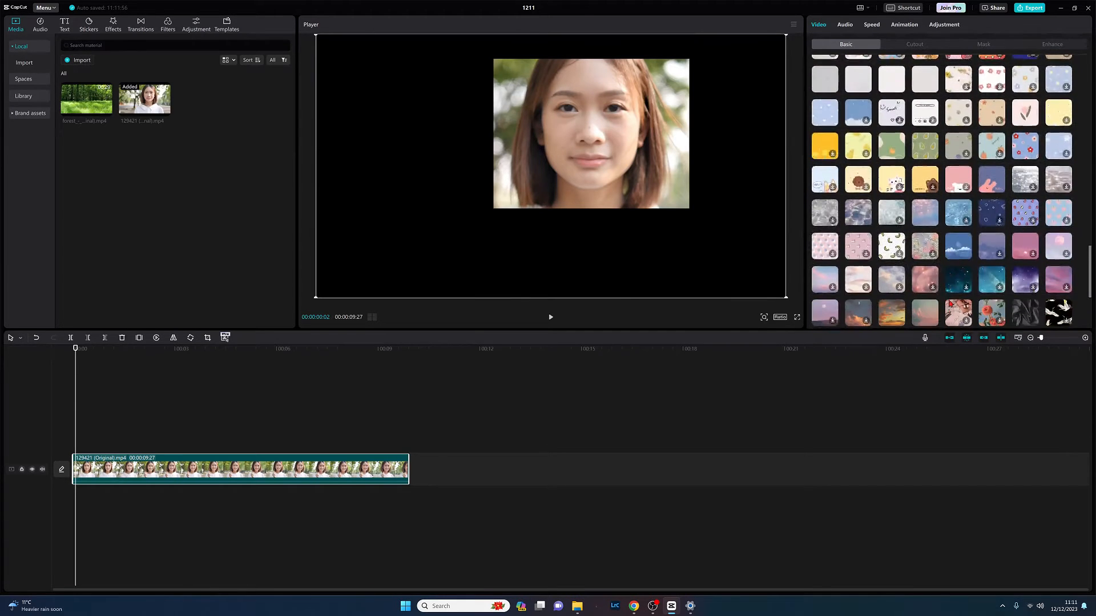
scroll(down, 3)
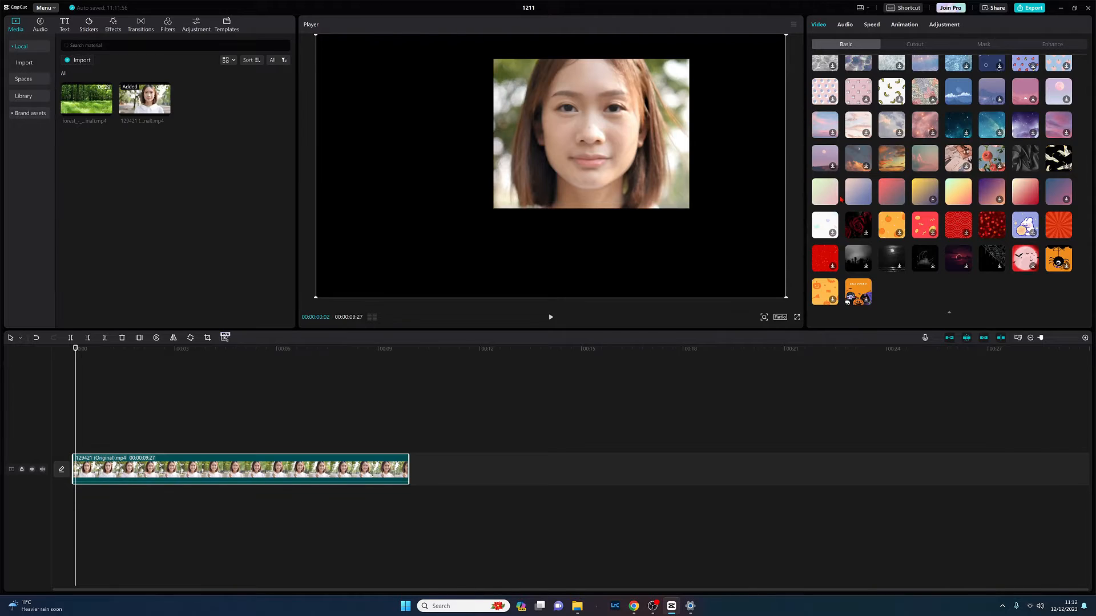
mouse_move(833, 199)
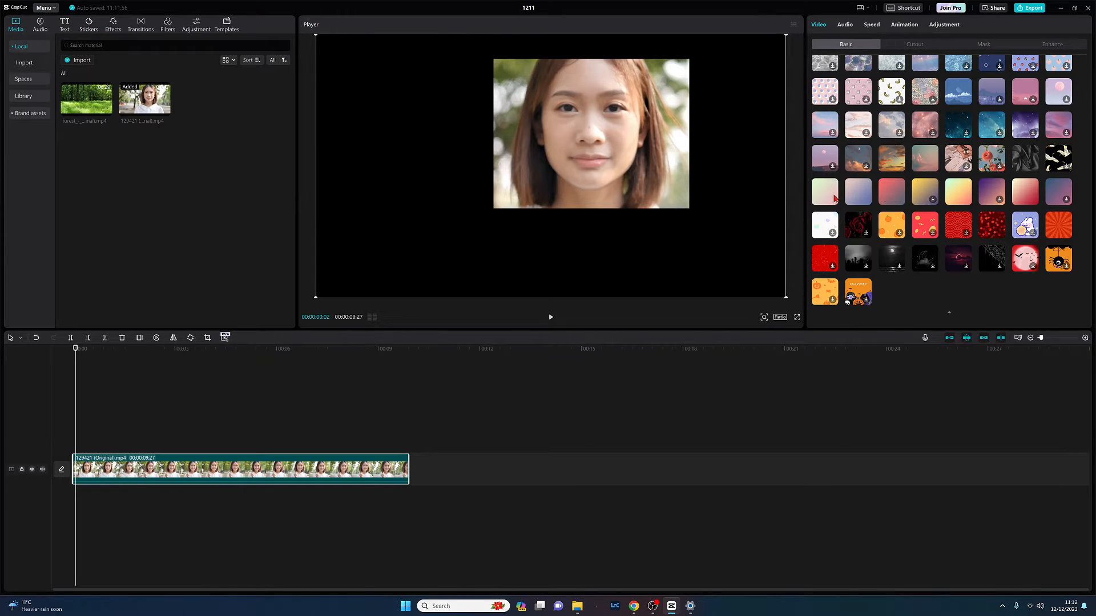
mouse_move(829, 201)
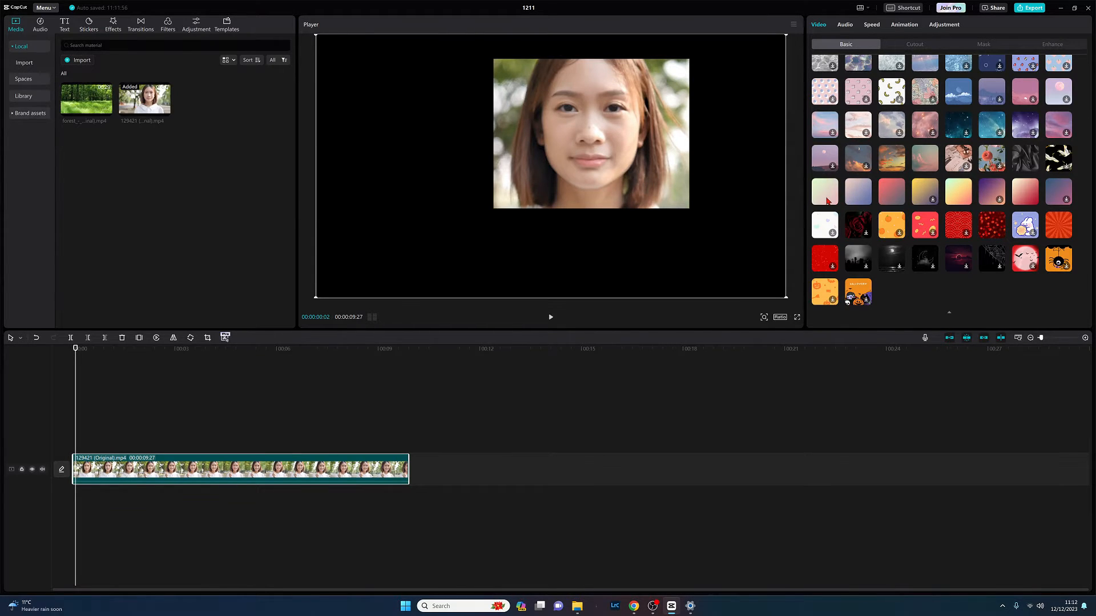
click(822, 192)
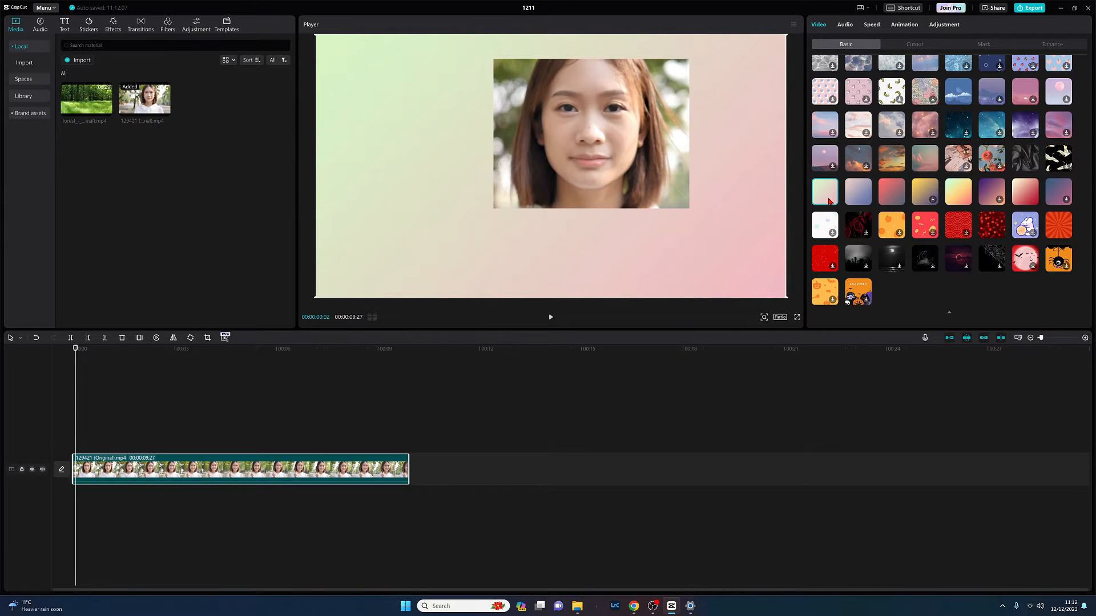
click(208, 468)
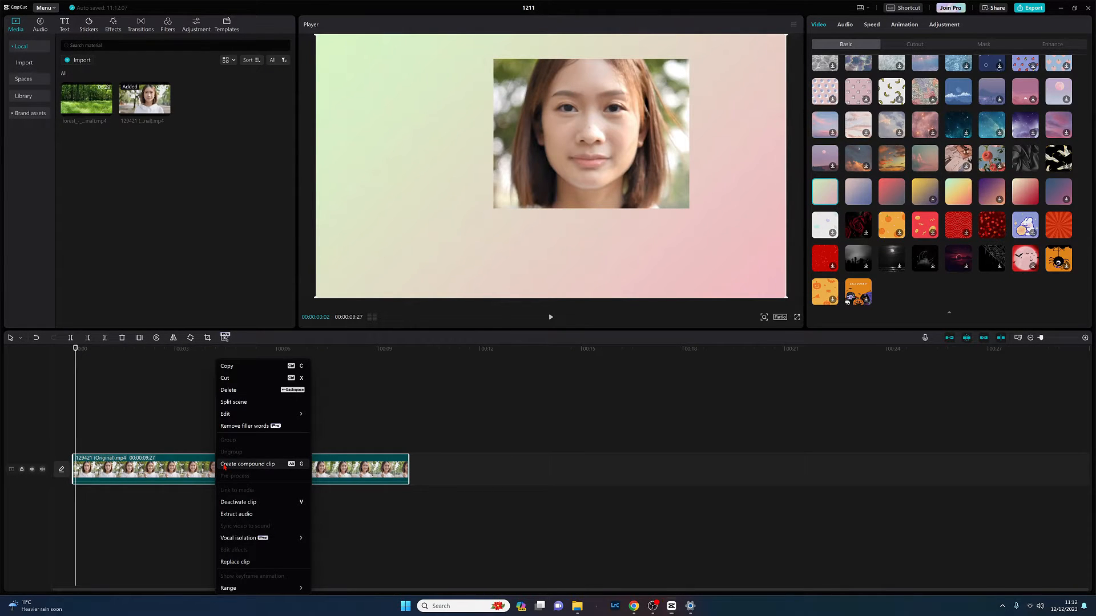
Create a compound clip from the masked face and its gradient background
click(246, 465)
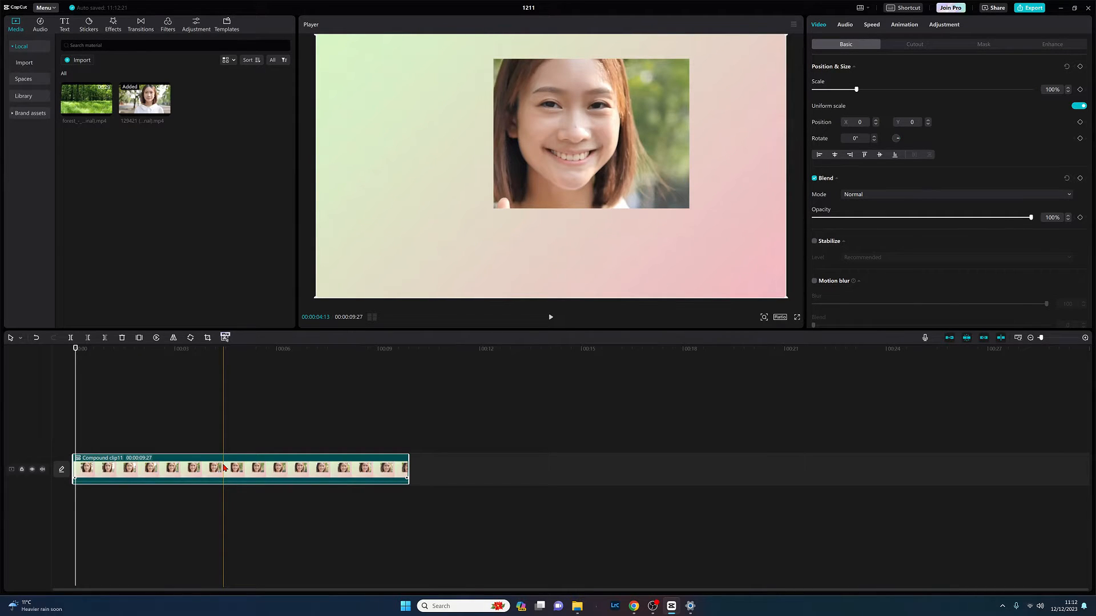
click(241, 468)
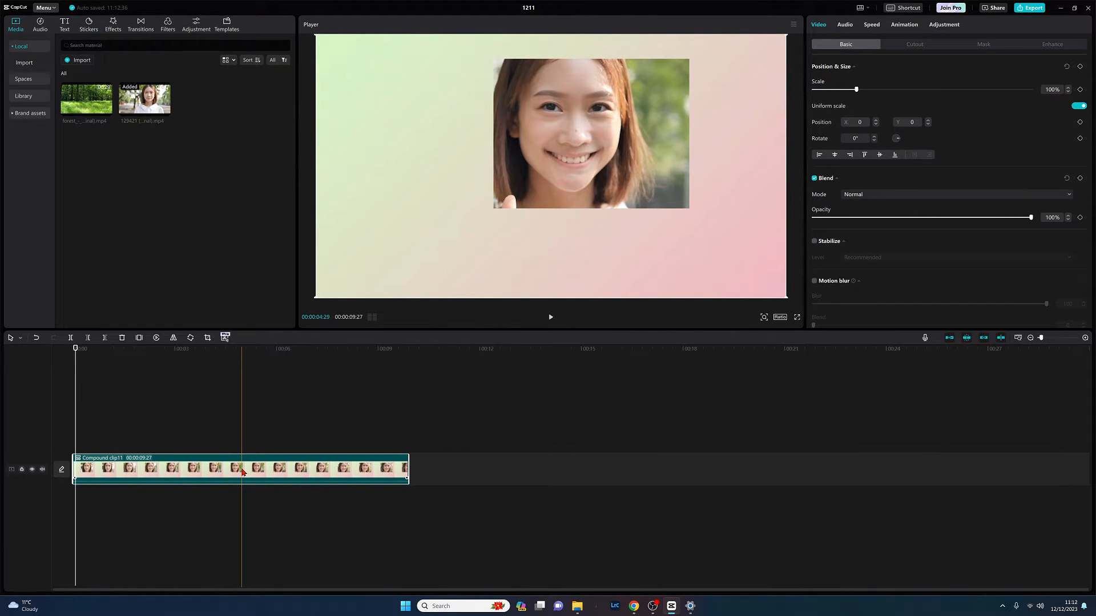
click(75, 348)
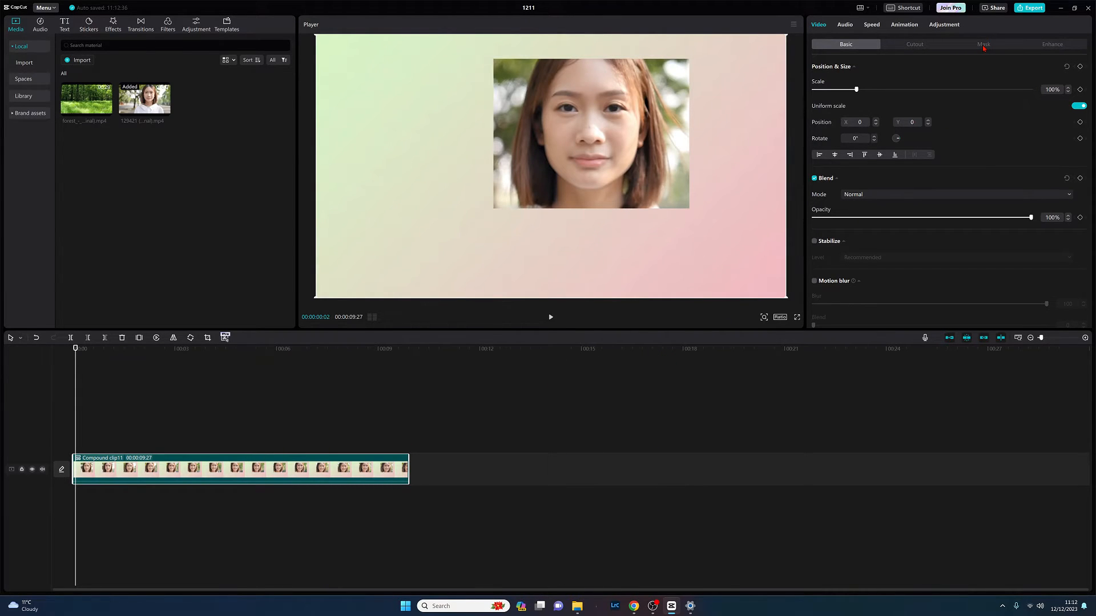
Mask the compound clip with a slightly larger Rectangle so a gradient border frames her face
click(982, 44)
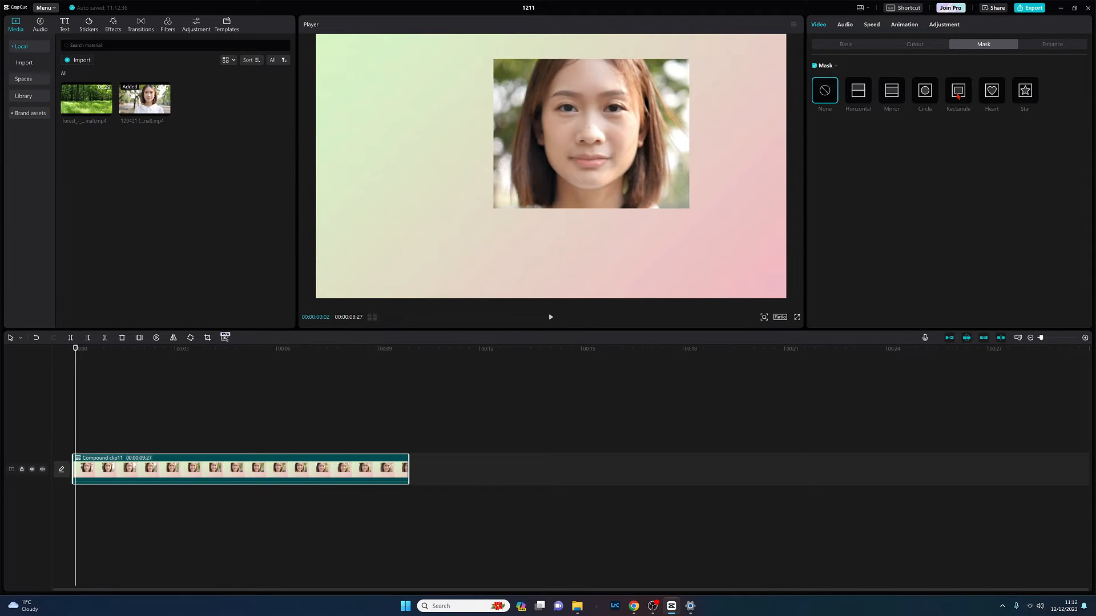
click(958, 90)
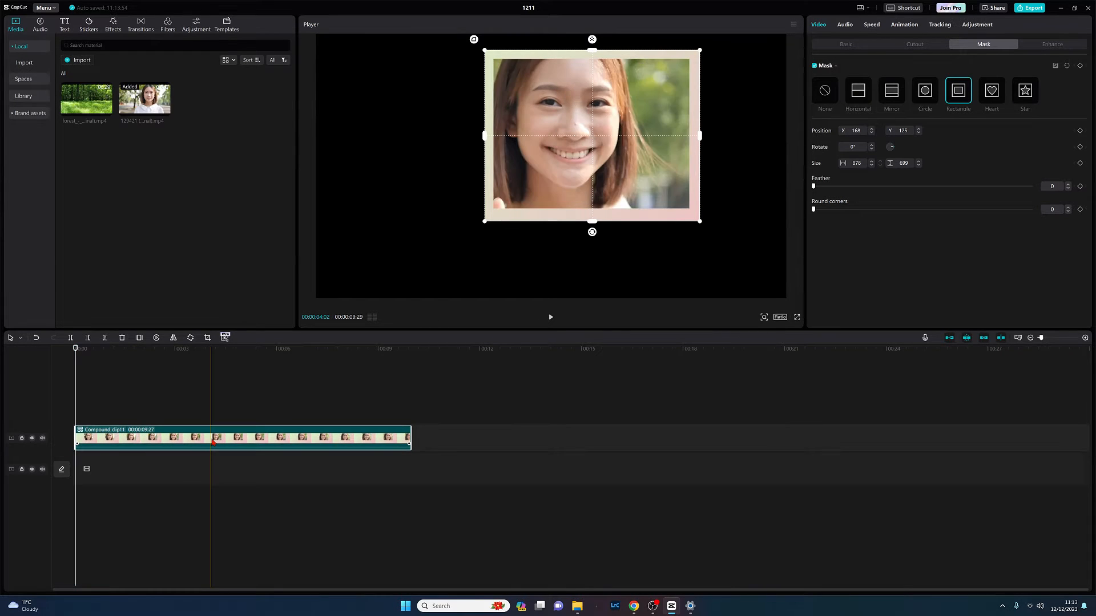
click(75, 350)
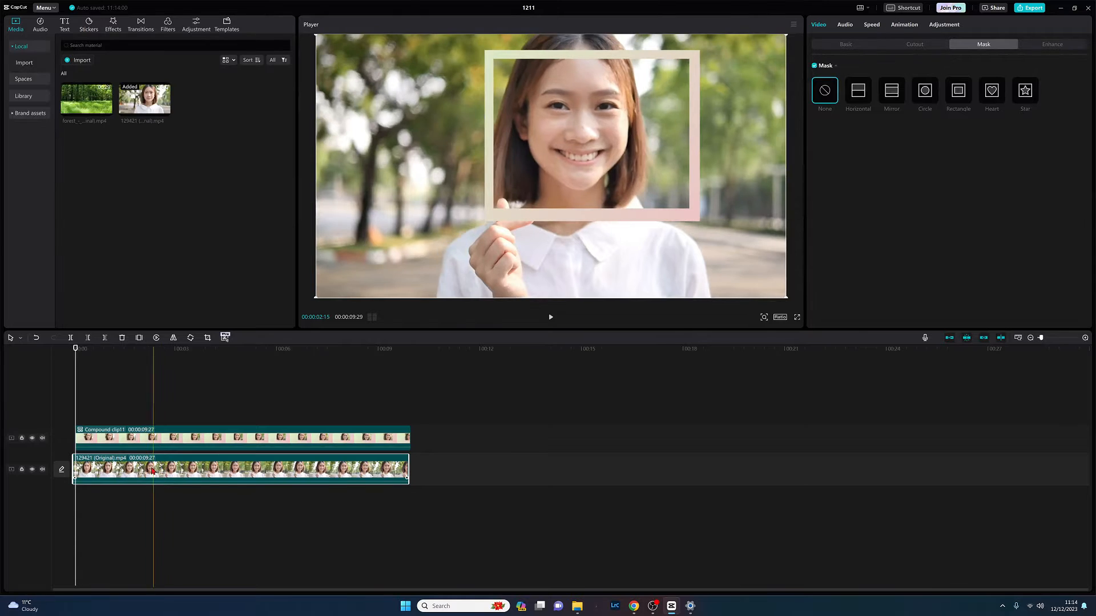
Hide the Compound clip1 track so only the original full video shows from the start
click(75, 347)
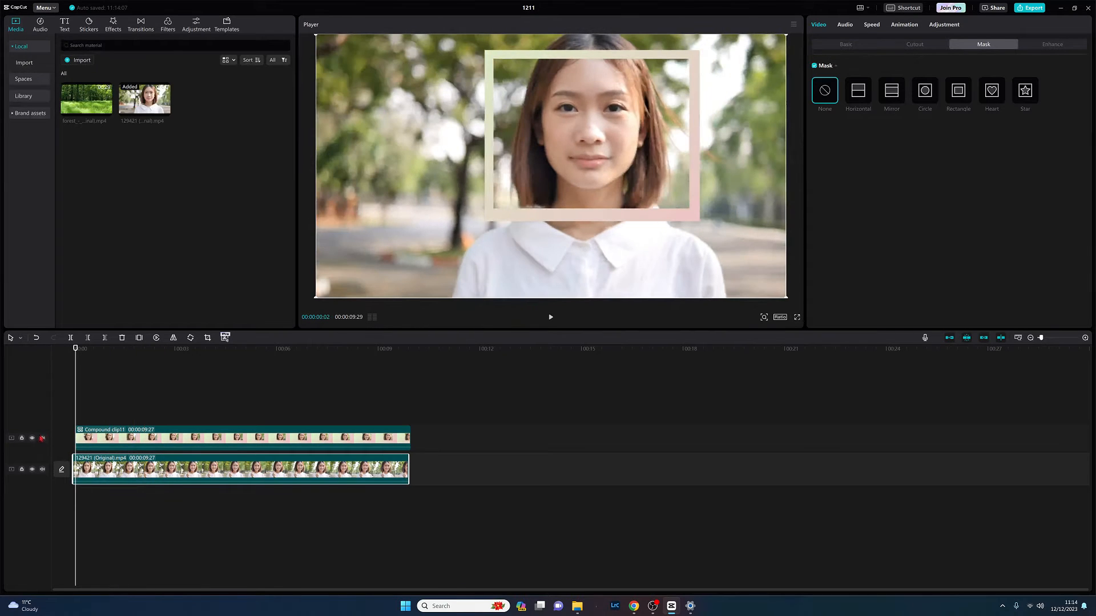
click(31, 438)
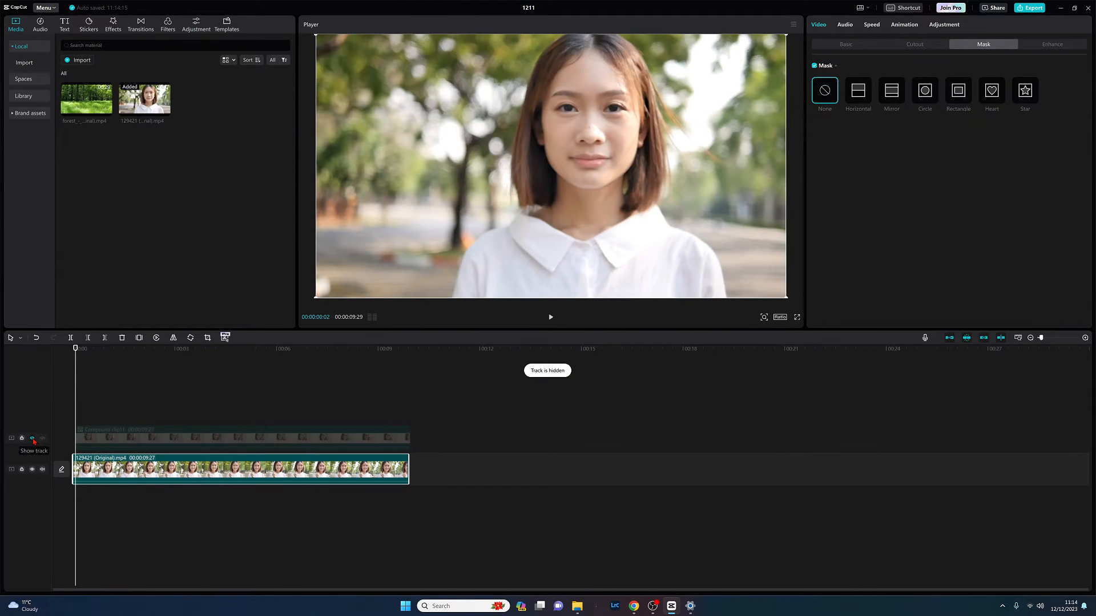
click(138, 468)
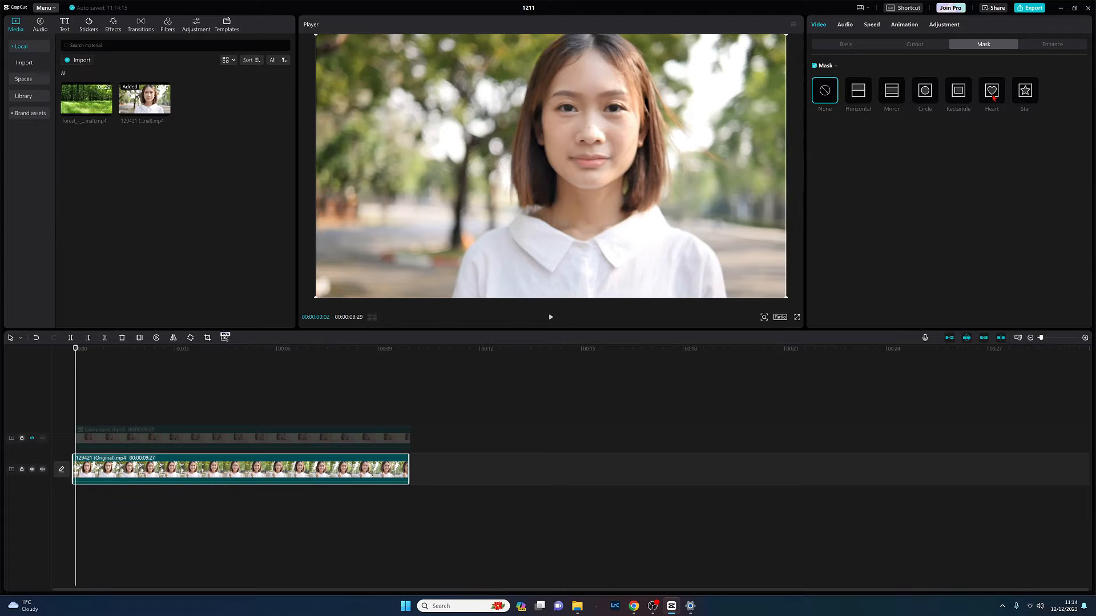
Cut the original video into a Heart mask around her face over black
click(991, 90)
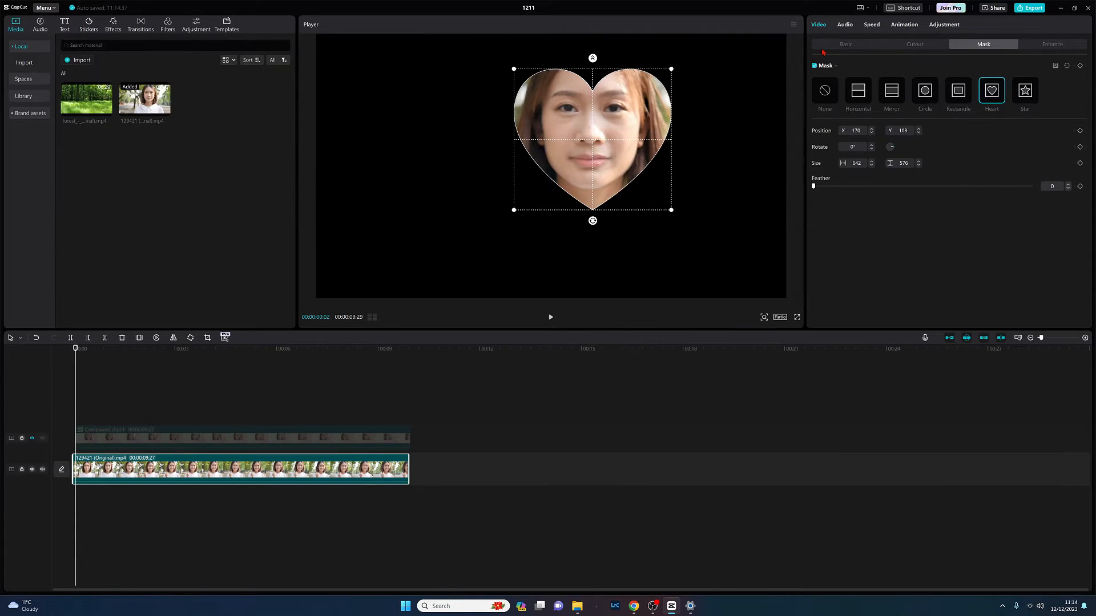
click(845, 44)
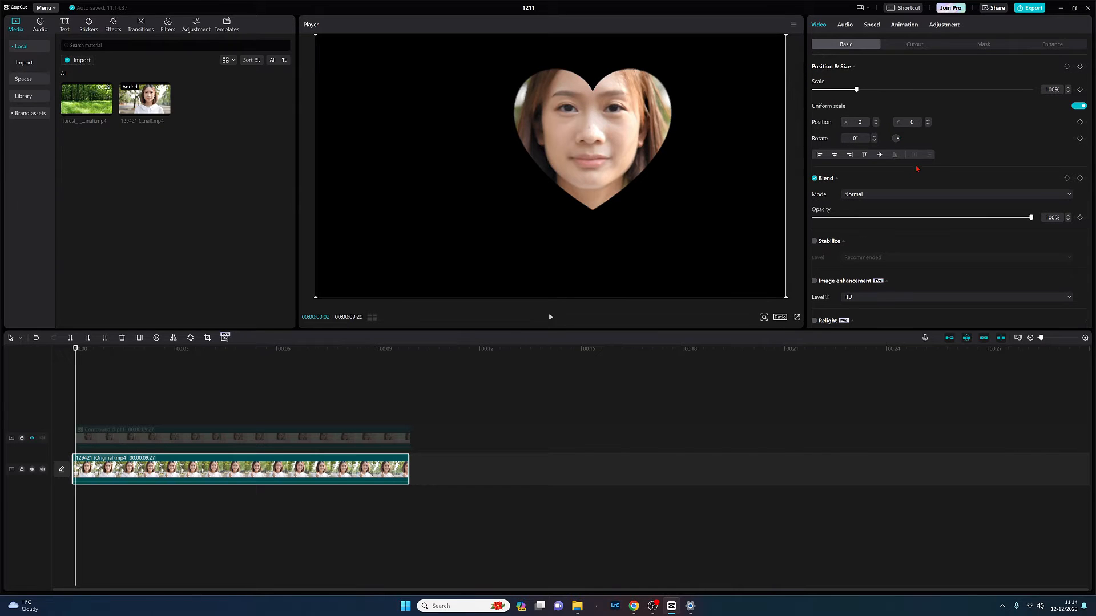
Set the canvas to Style and apply the soft pink-to-blue gradient behind the heart
scroll(down, 3)
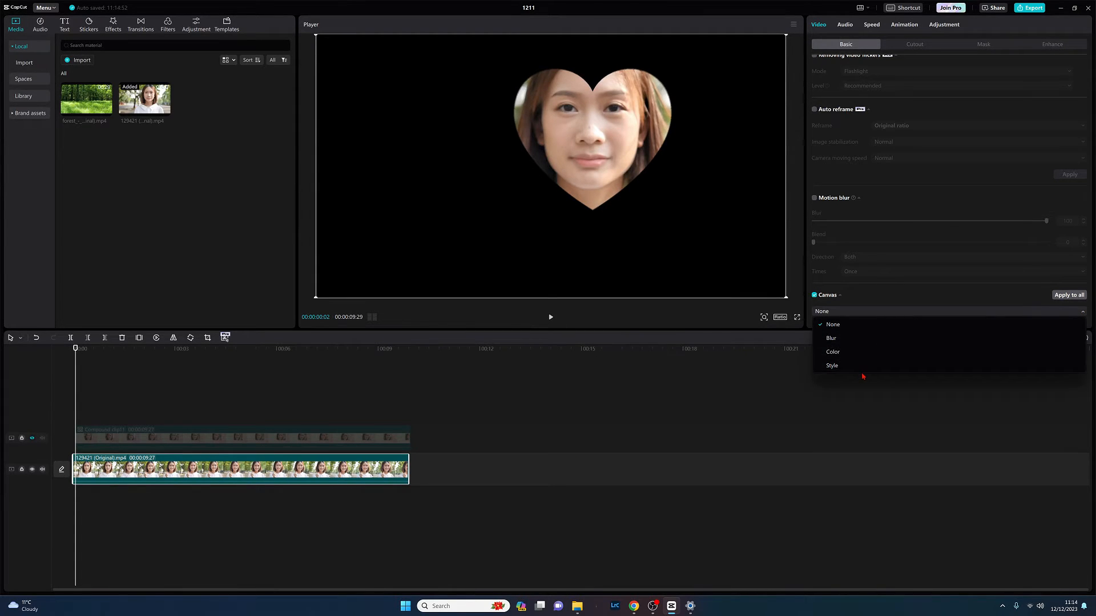
click(832, 365)
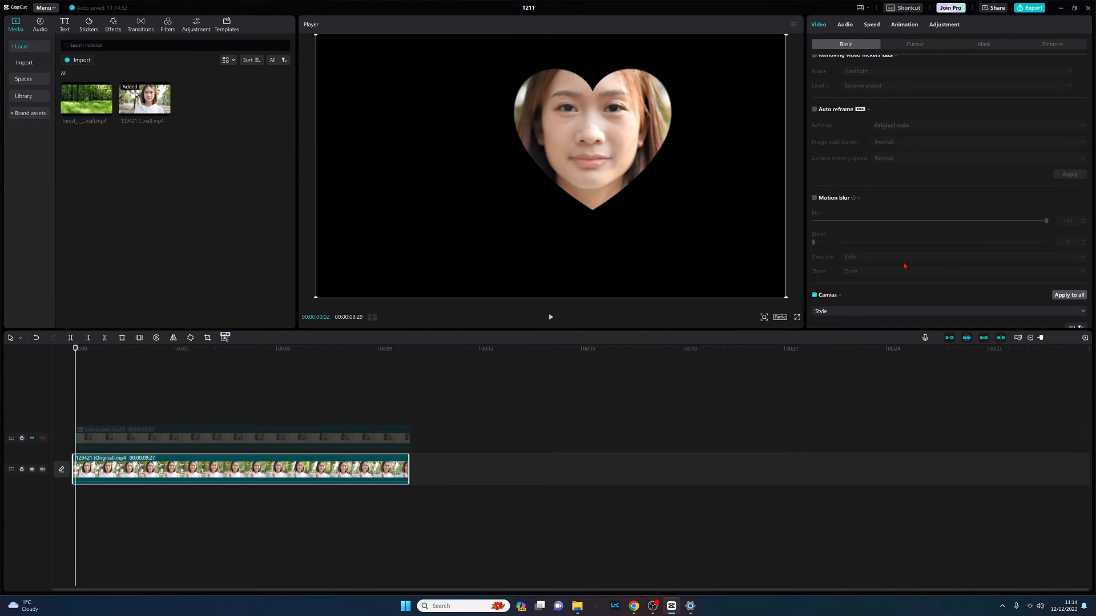
click(820, 311)
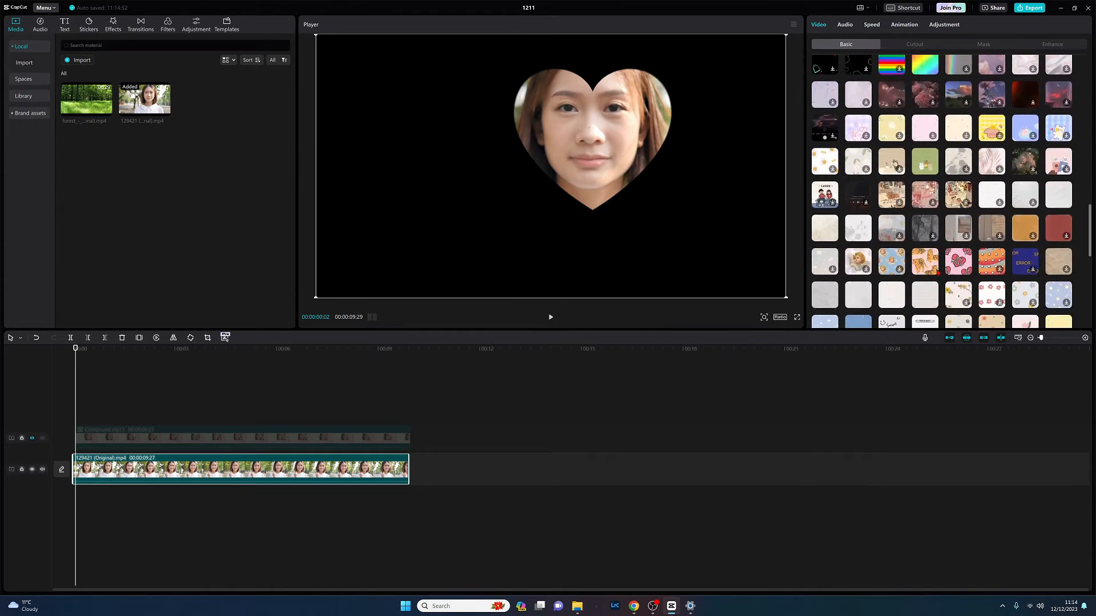
scroll(down, 3)
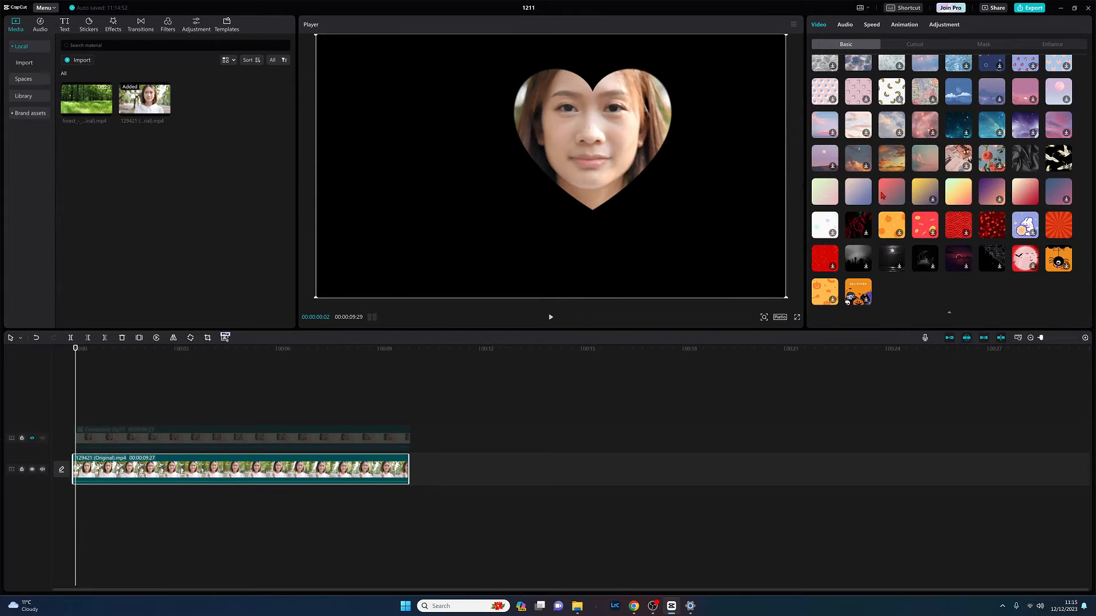
click(858, 192)
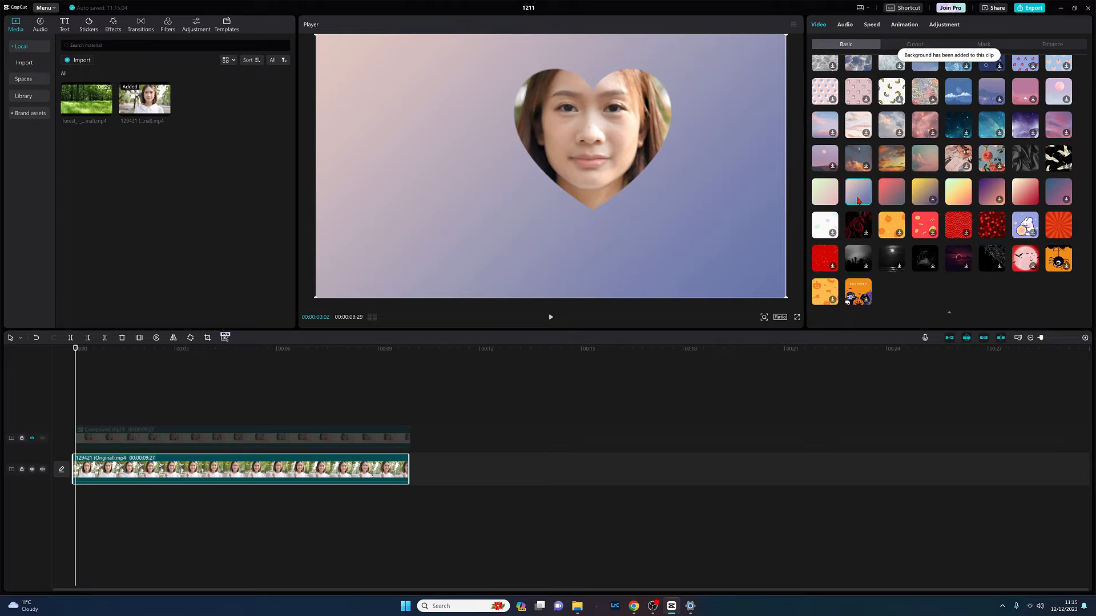
click(230, 468)
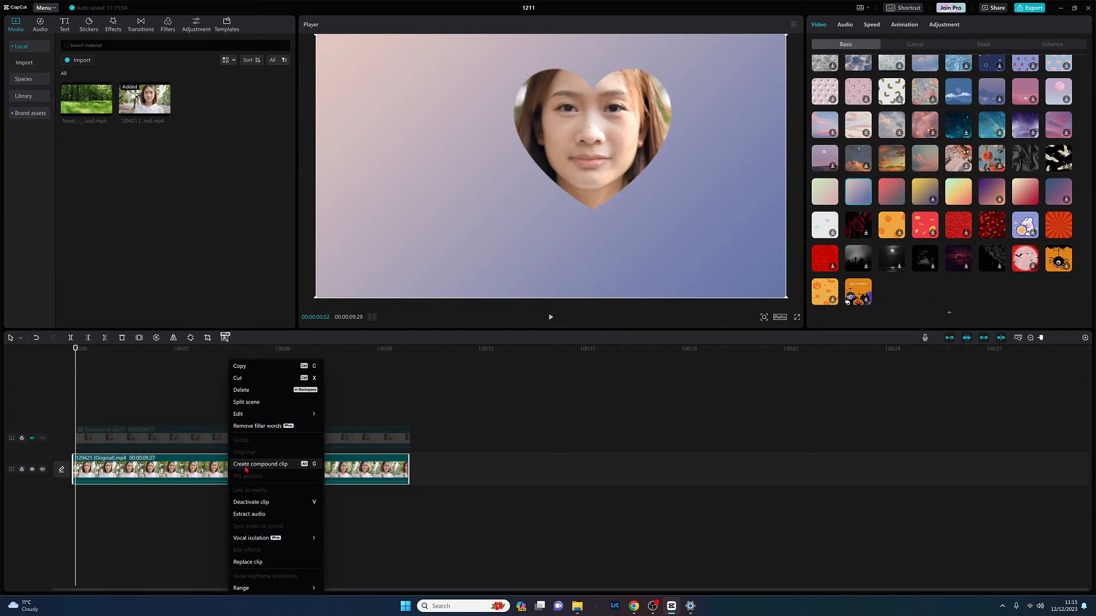
Create a compound clip from the heart-masked face and its pink-to-blue background
click(260, 464)
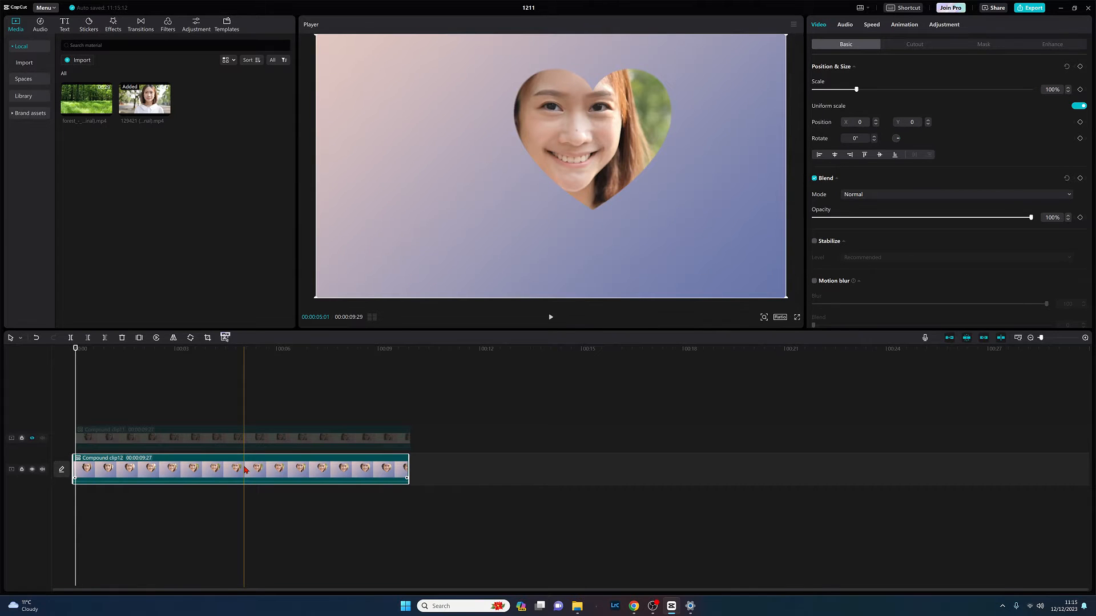
click(983, 45)
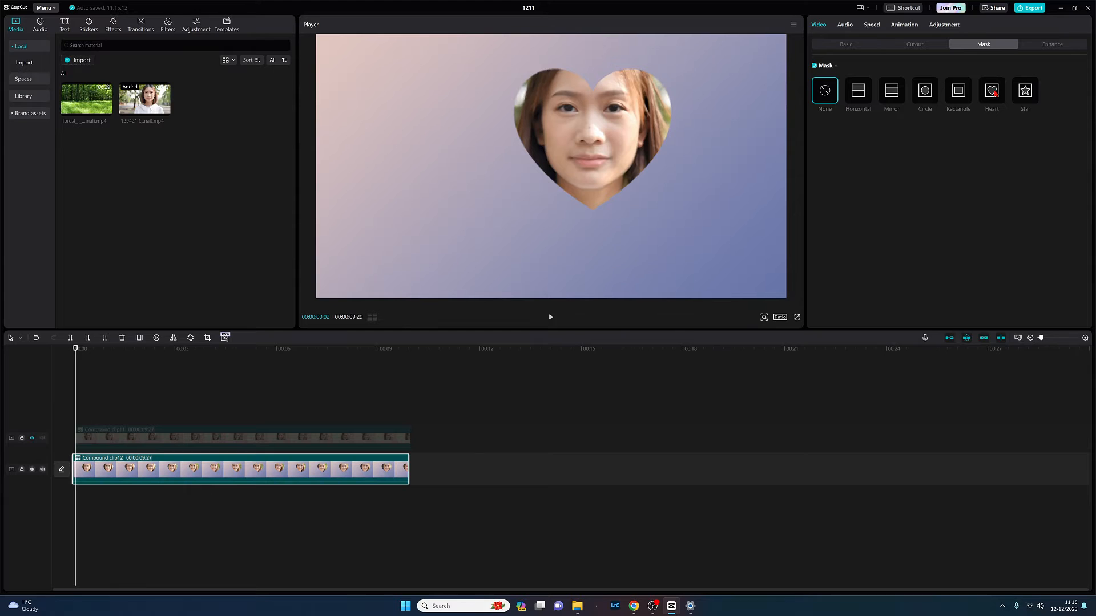
Apply a larger Heart mask to the compound clip, leaving a gradient heart border on an upper track
click(991, 90)
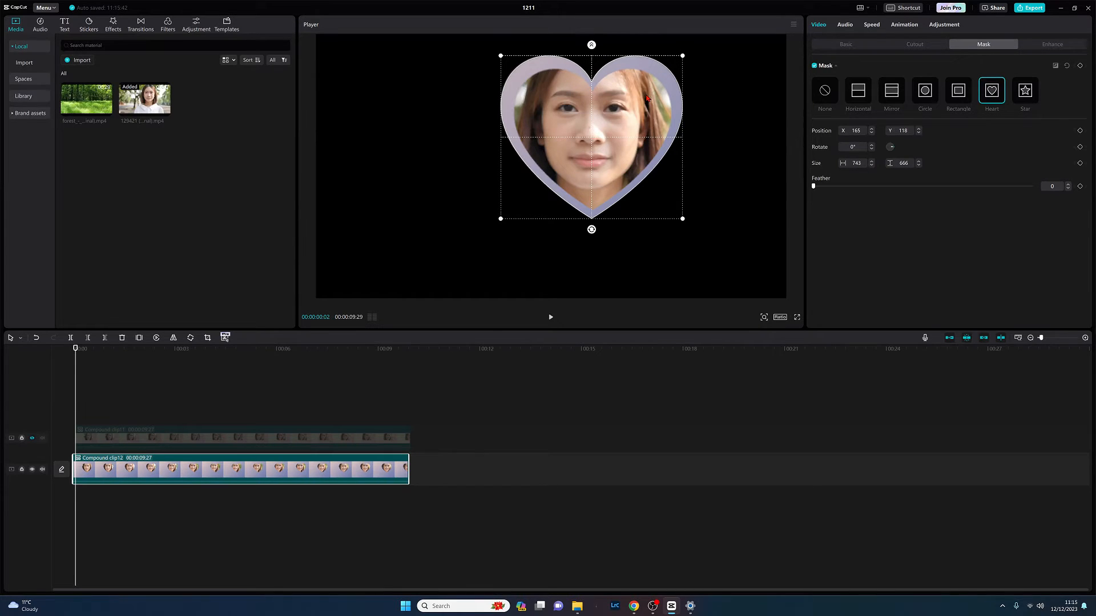
mouse_move(627, 100)
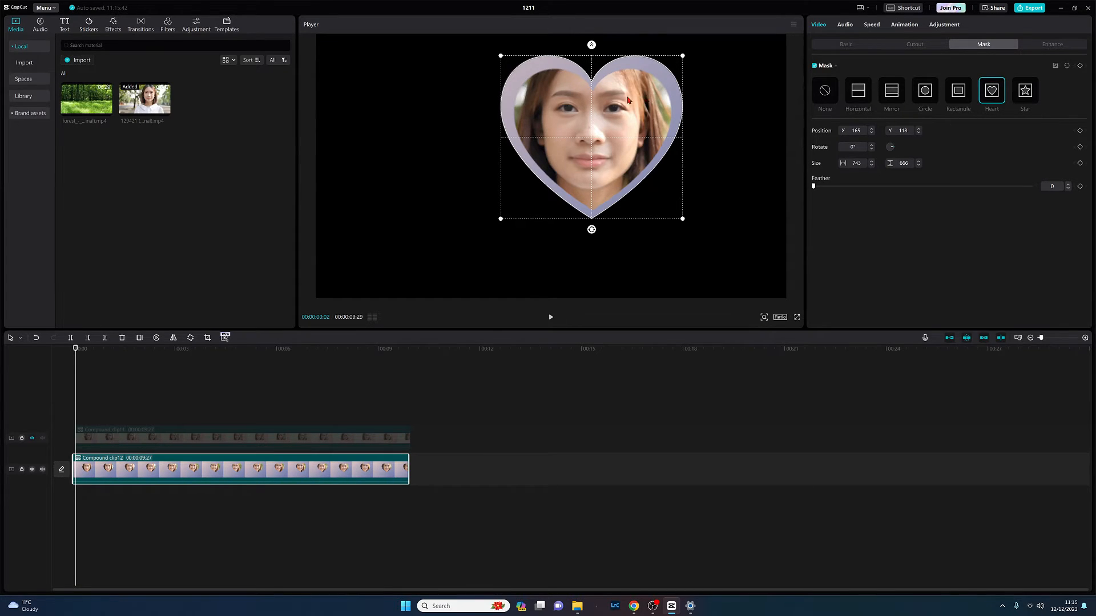
click(219, 468)
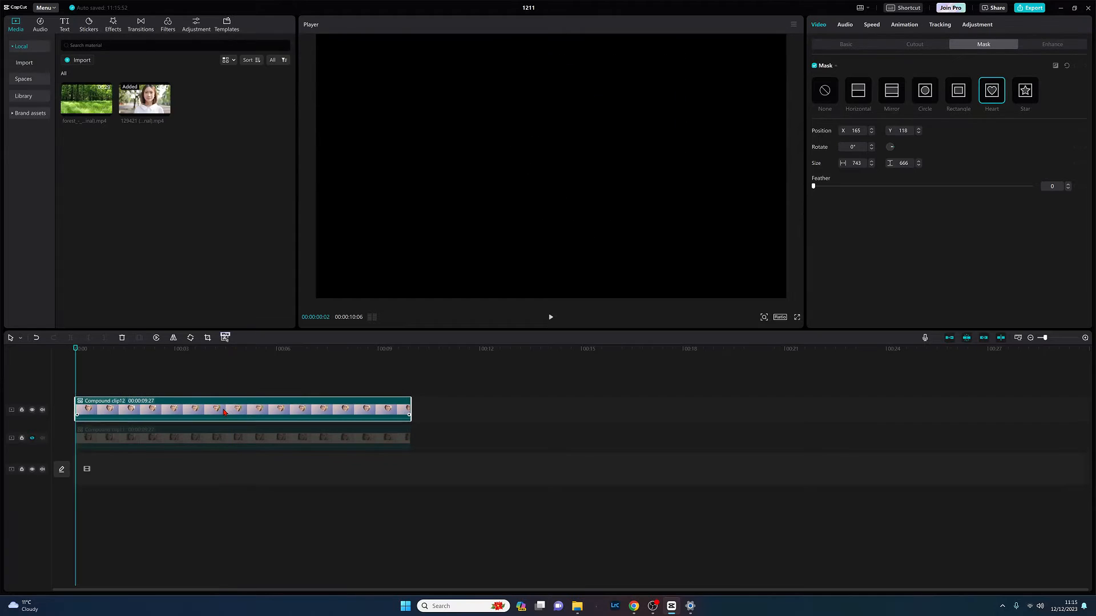
Stack Compound clip12 above the original clip, then hide the heart-border track
click(958, 91)
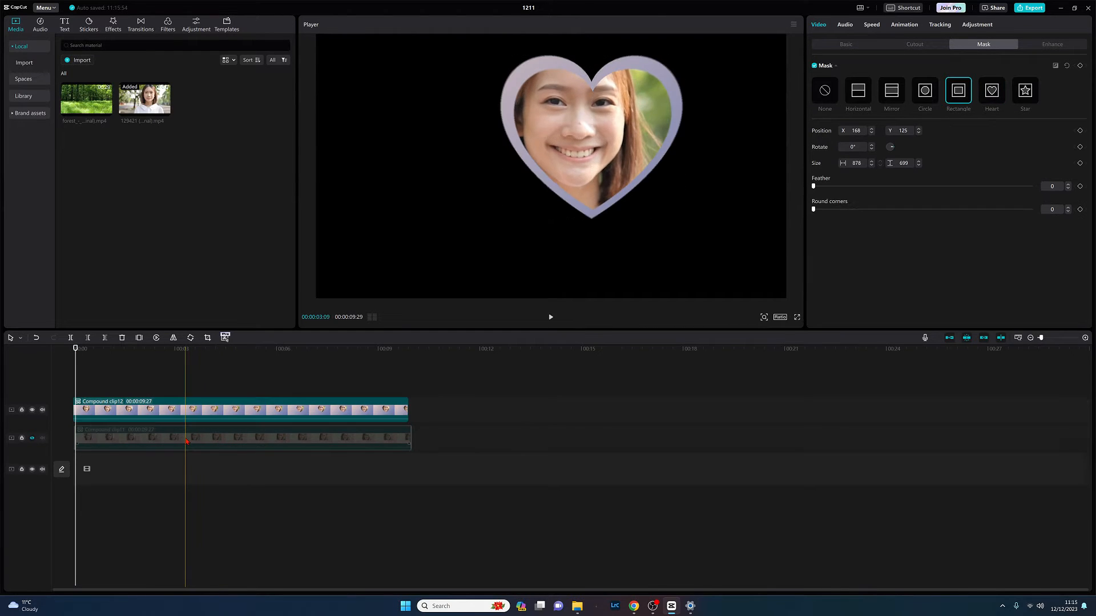
click(203, 410)
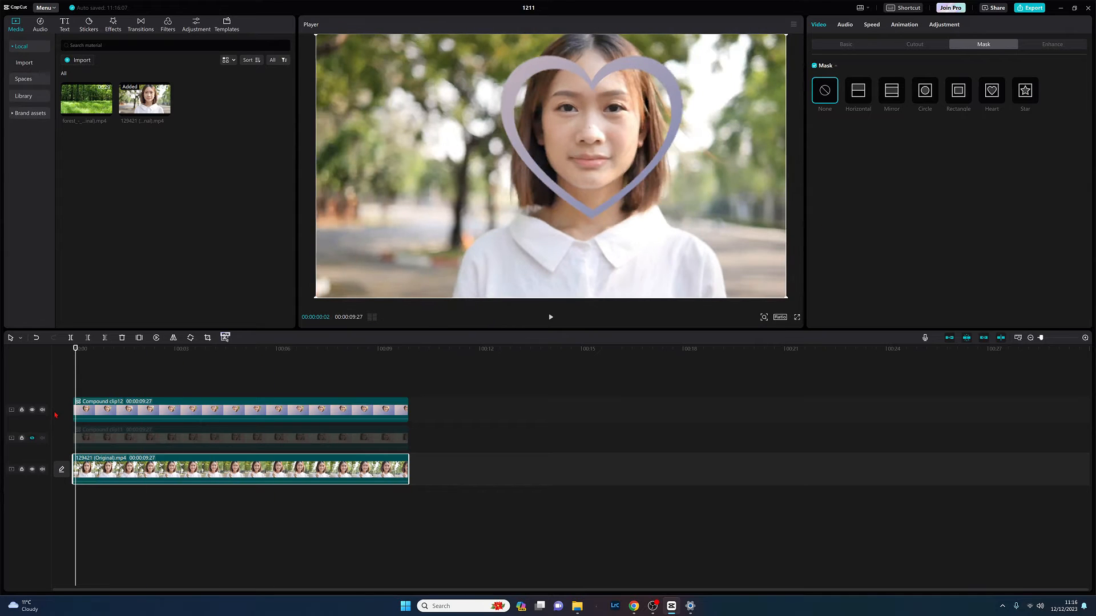
mouse_move(32, 438)
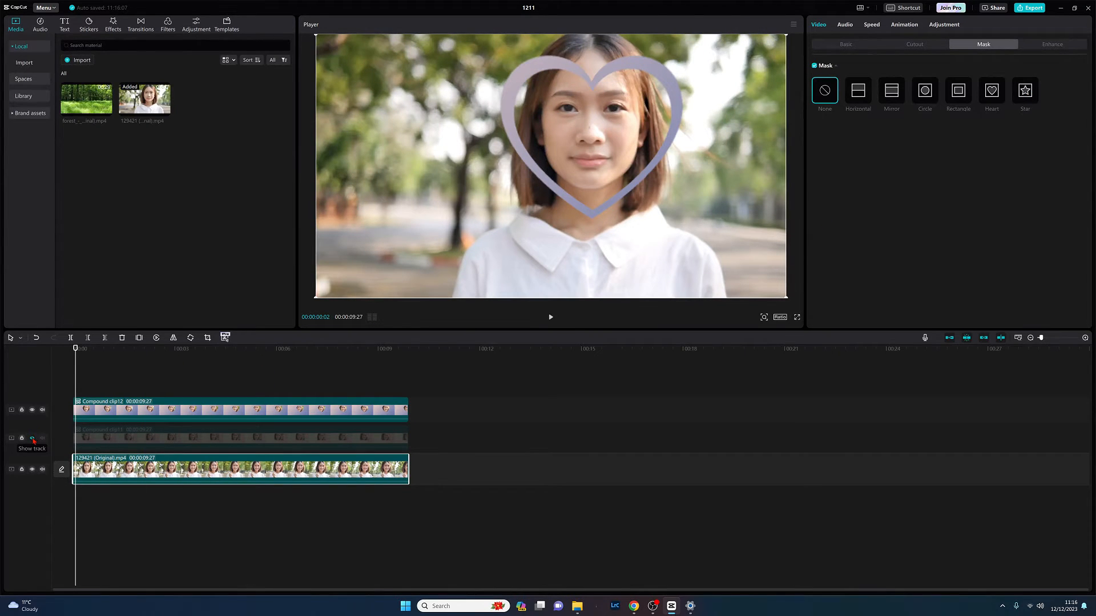
click(32, 410)
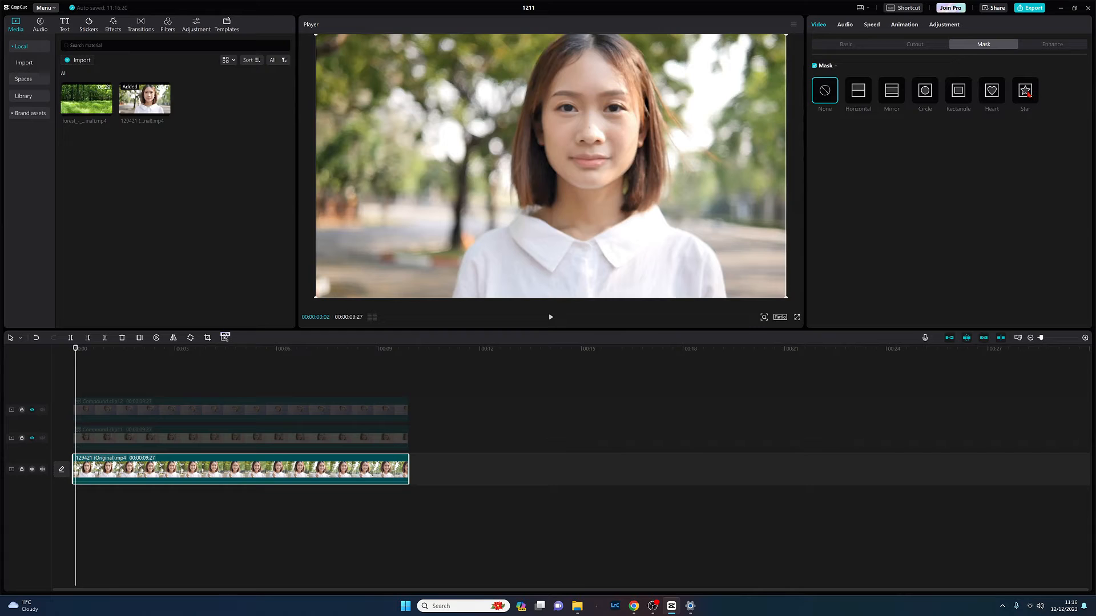
Apply a Star mask to the original clip, nudging its position slightly
click(1025, 90)
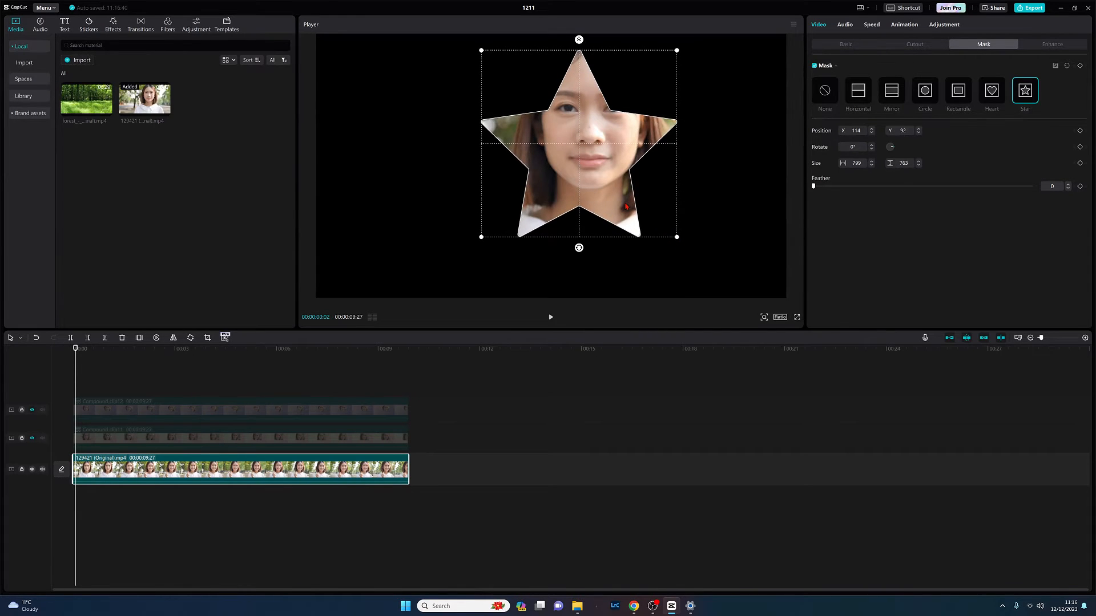
mouse_move(586, 172)
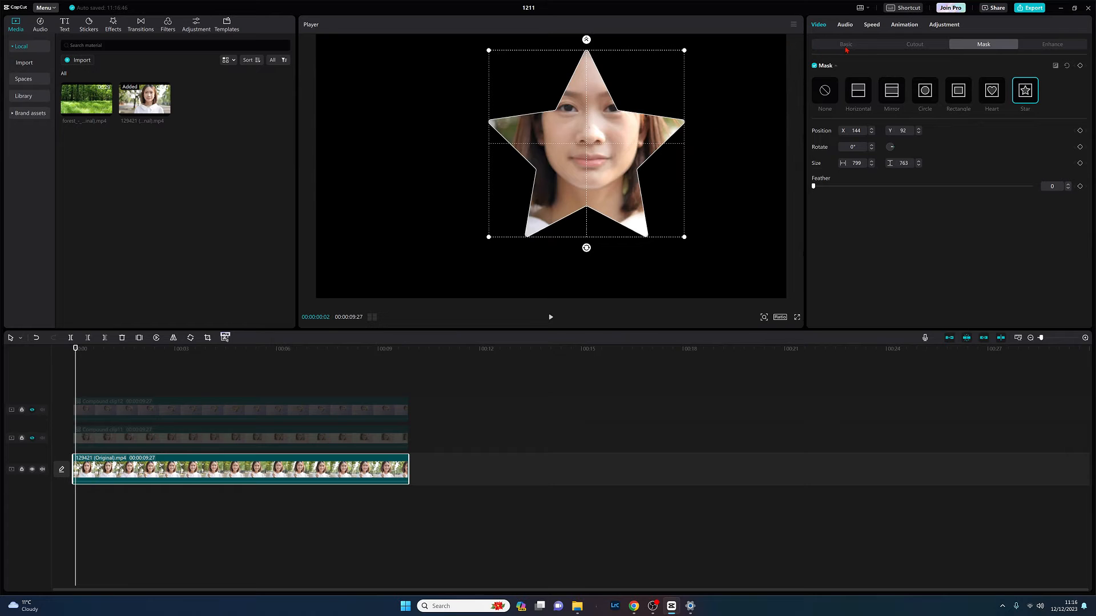
Set the clip's canvas Background to a pink-to-grey gradient swatch
click(845, 45)
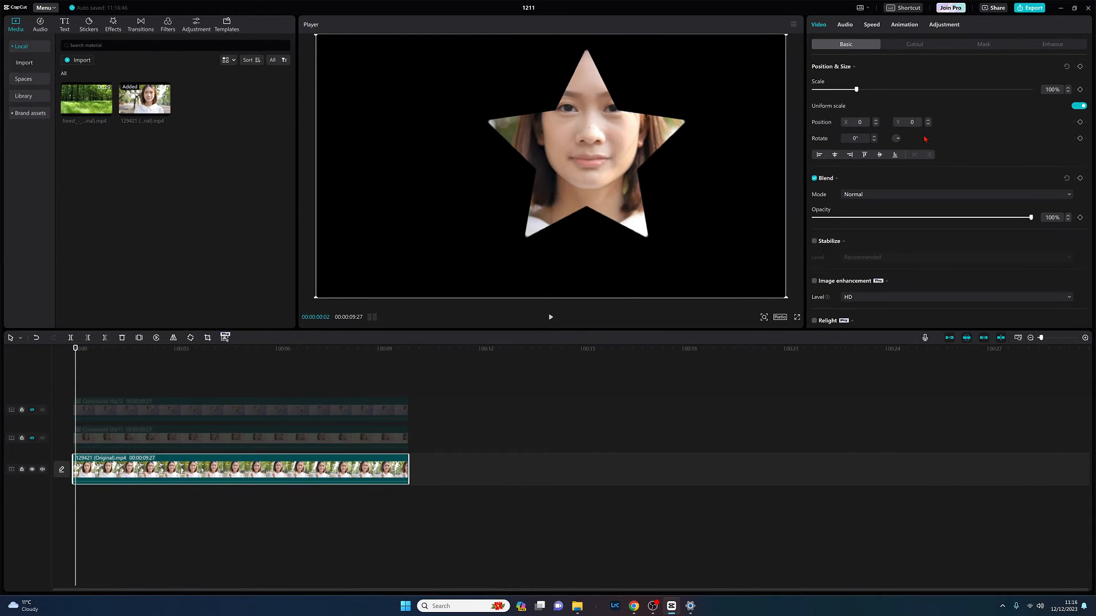
scroll(down, 3)
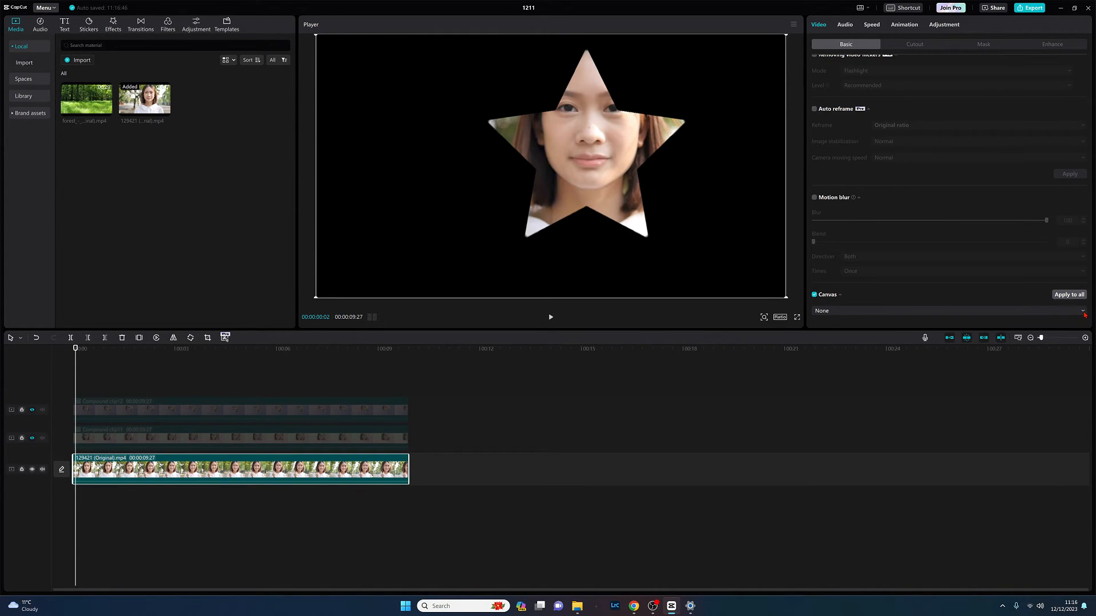
click(1082, 310)
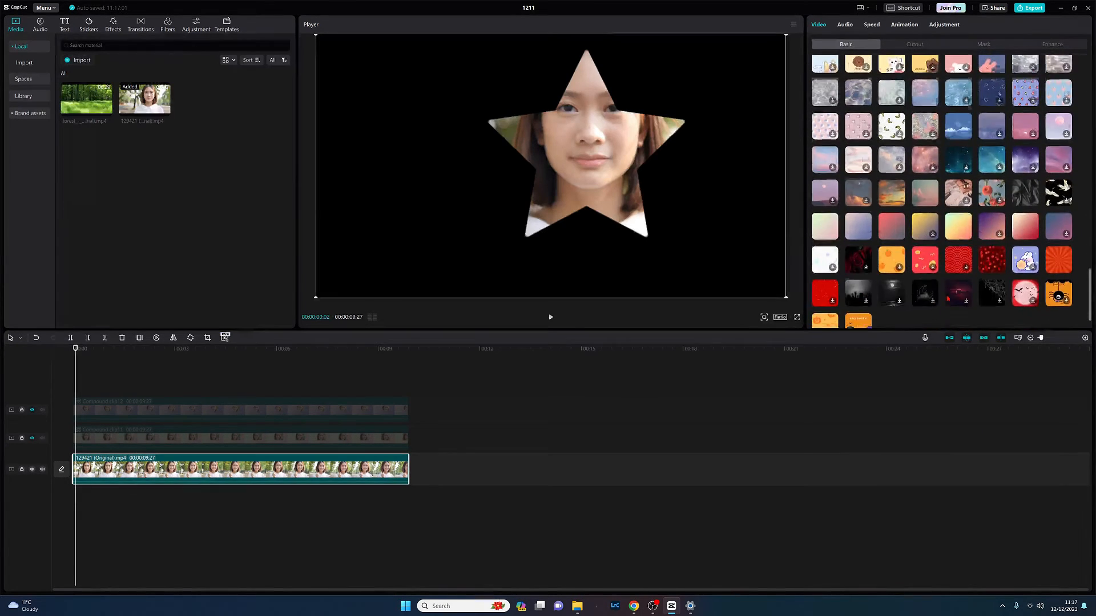
scroll(down, 3)
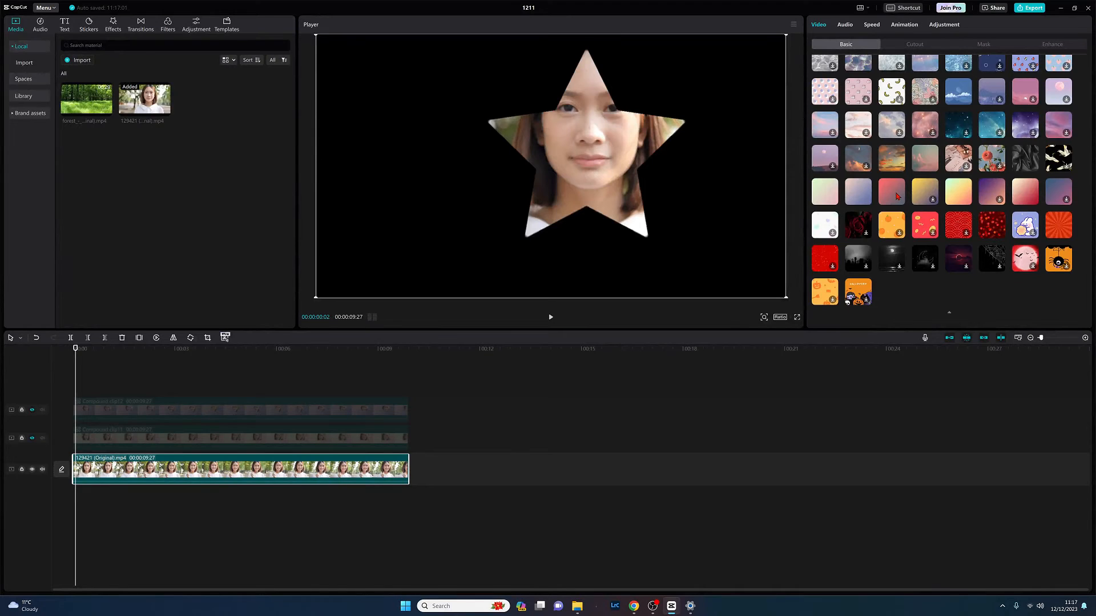
click(891, 191)
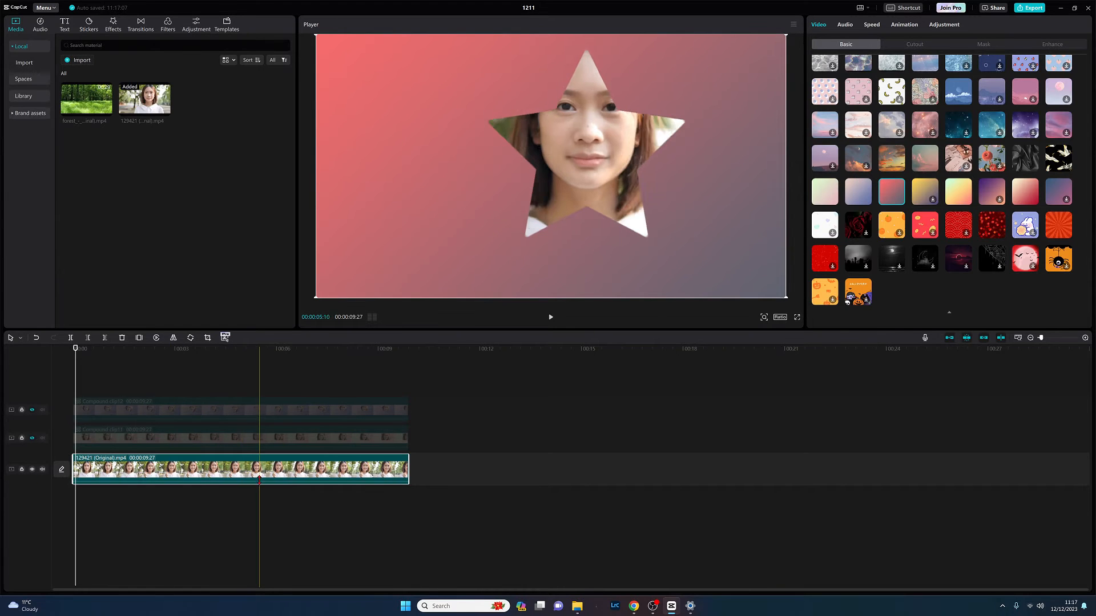
click(226, 469)
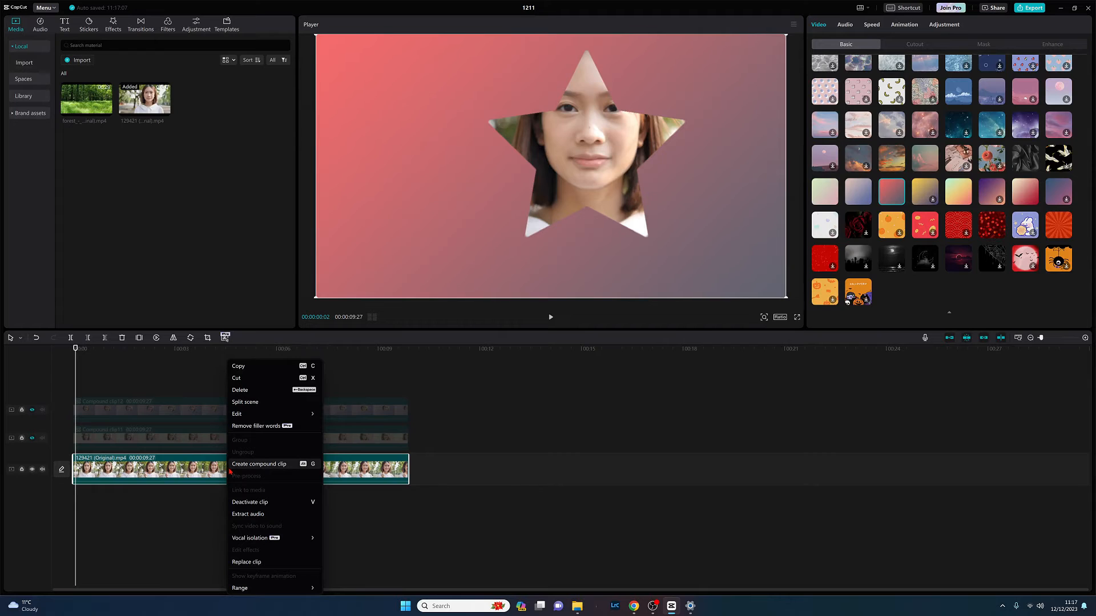
Create a compound clip and mask it with an enlarged Star, leaving a gradient border
click(260, 465)
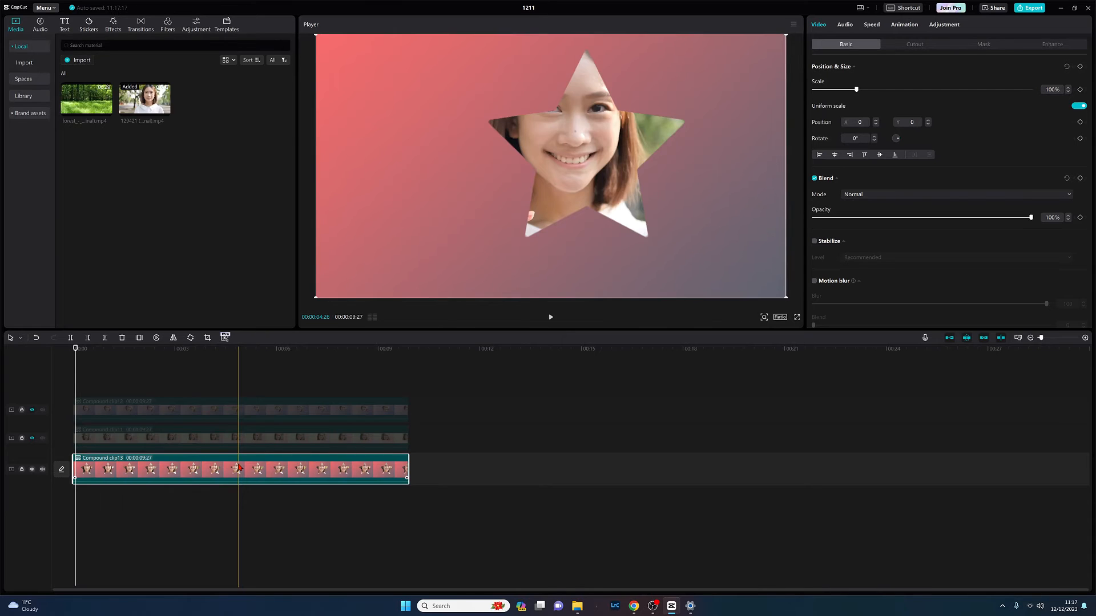
click(76, 348)
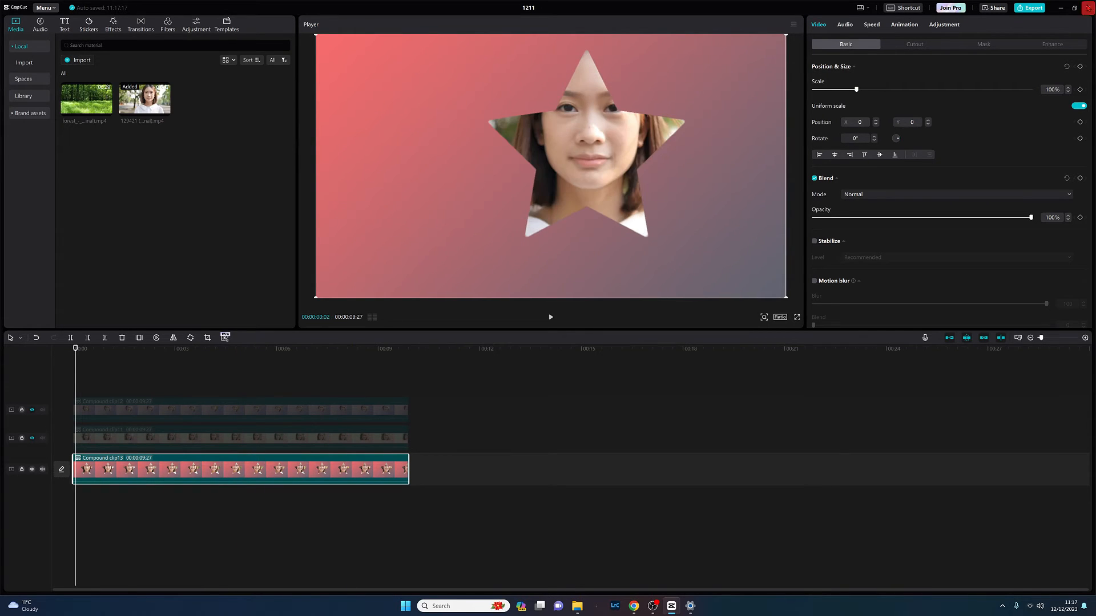
click(983, 44)
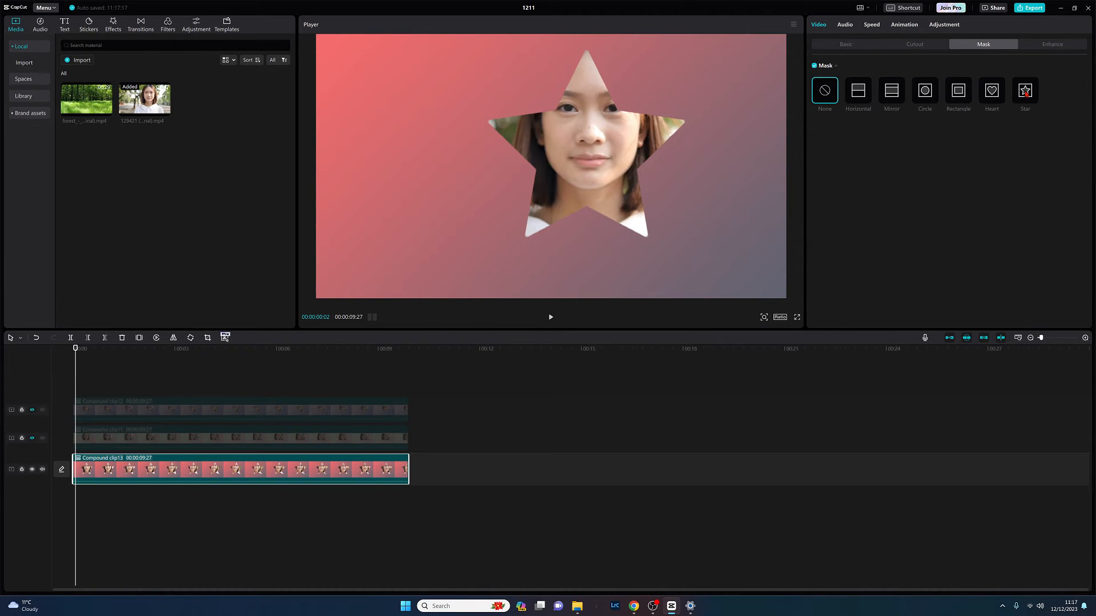
click(1025, 90)
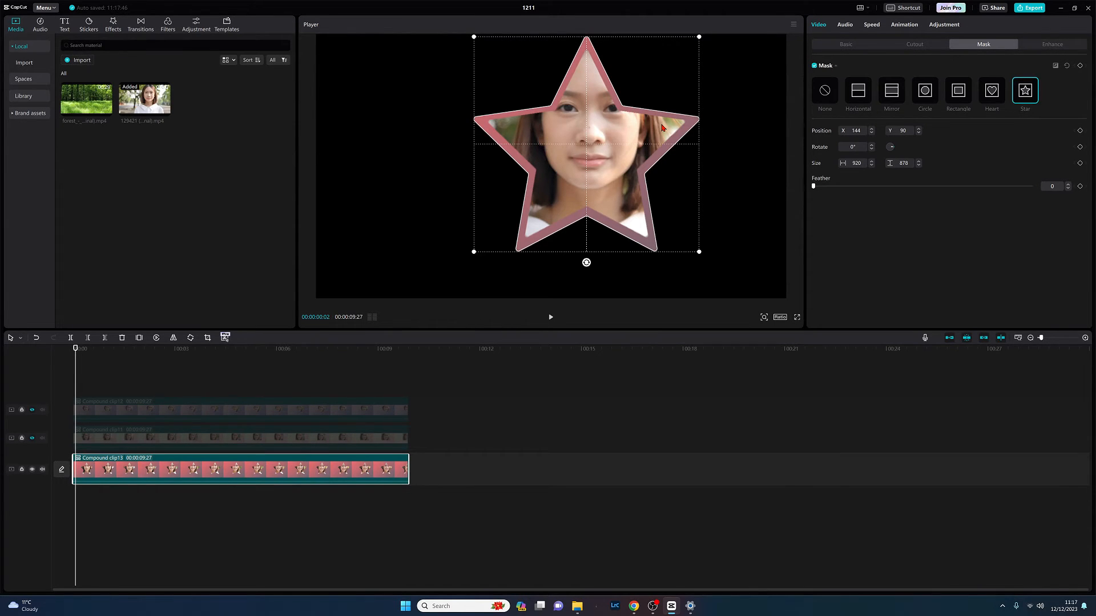
mouse_move(190, 115)
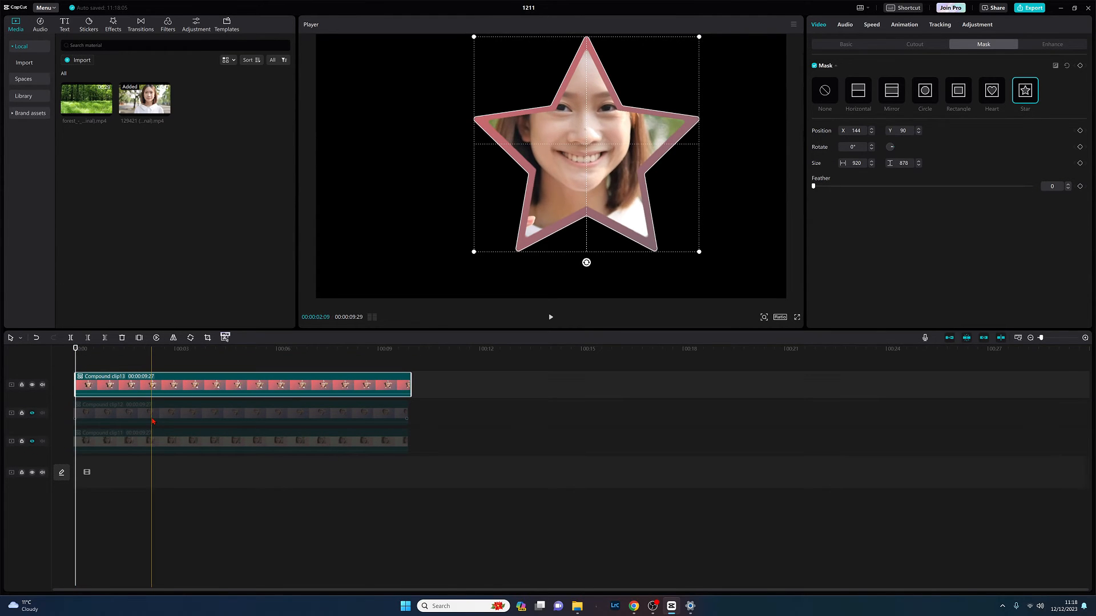
Hide the star track, add the forest video to the main track and trim its end
click(990, 90)
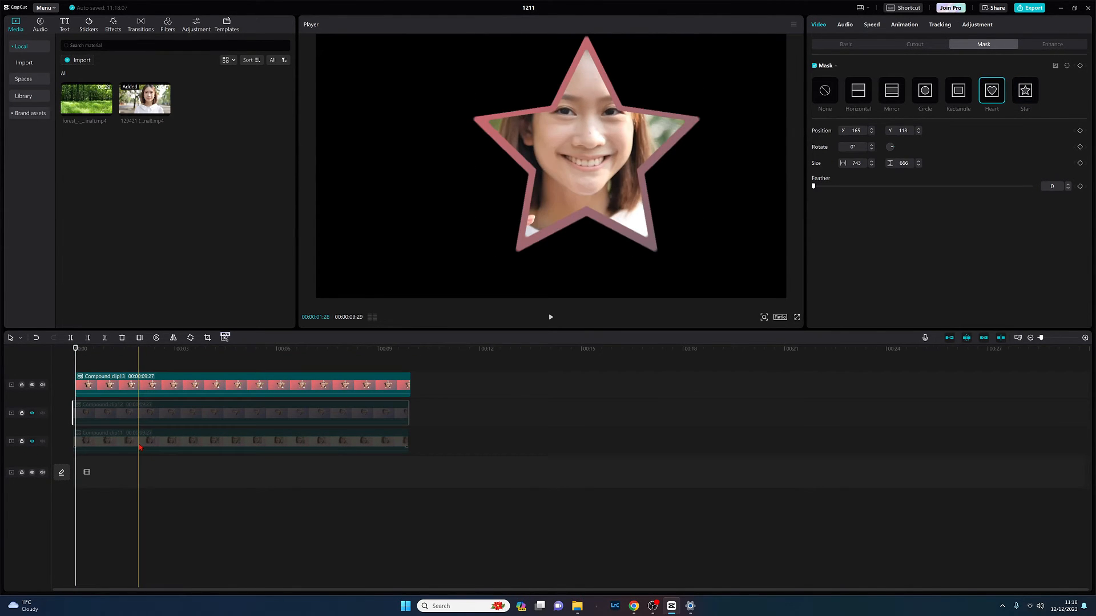
click(958, 92)
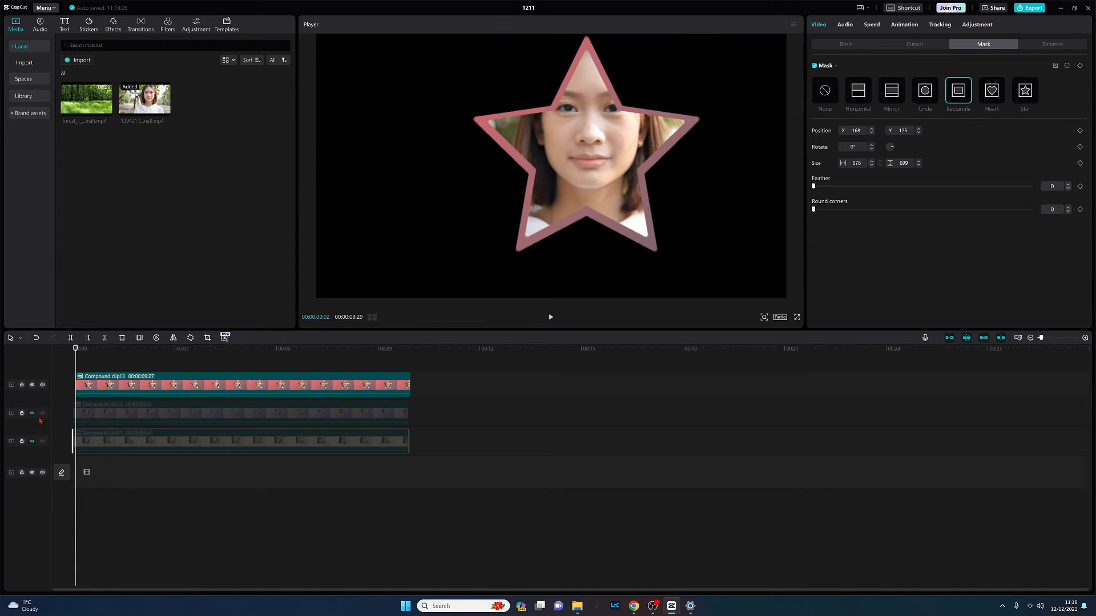
click(32, 385)
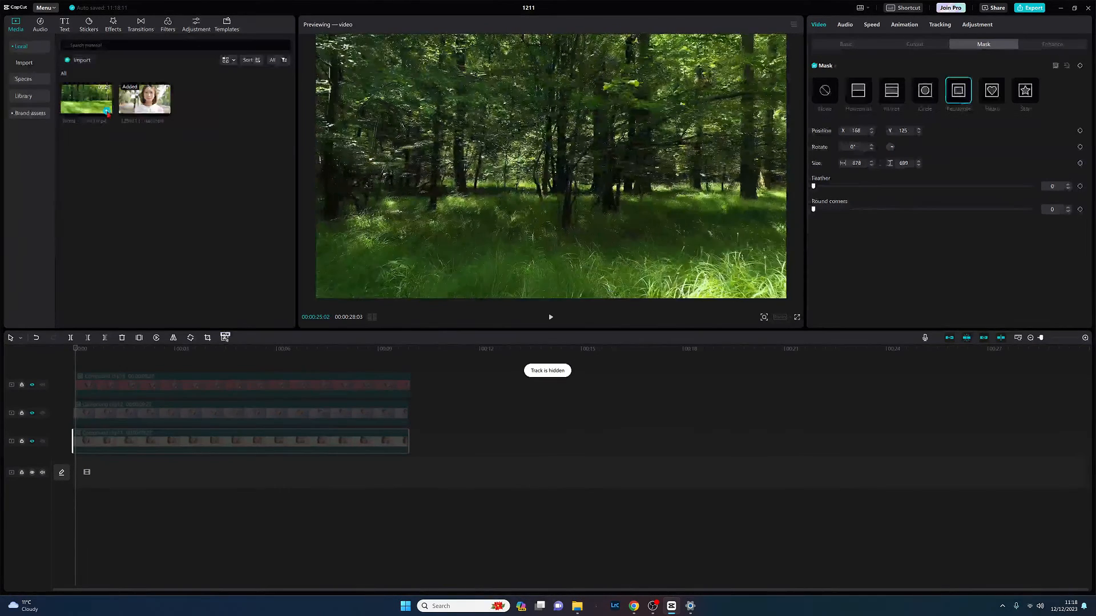
click(85, 98)
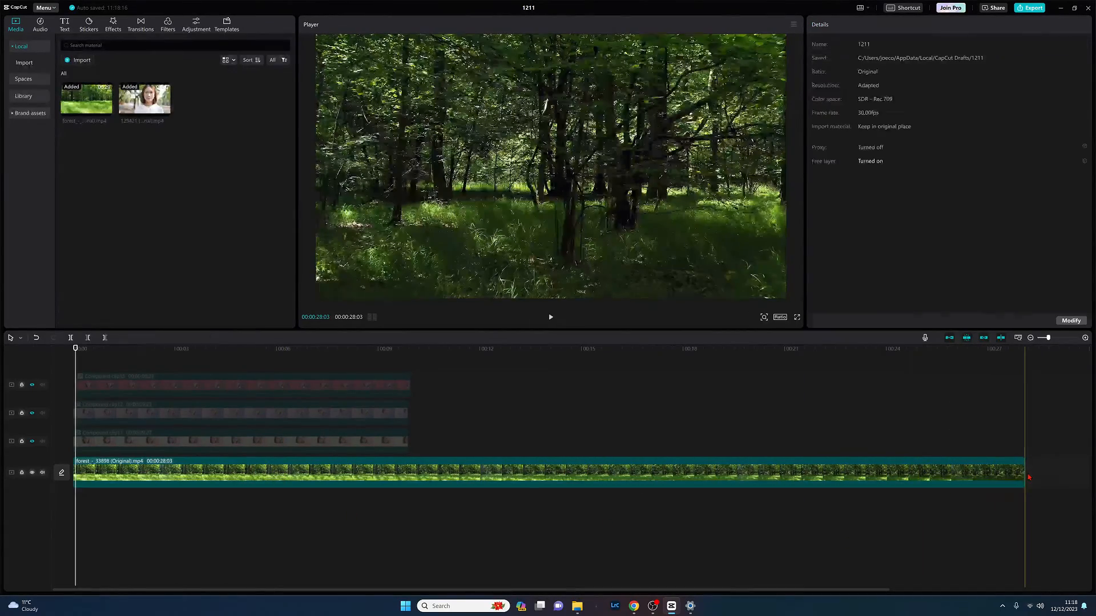
click(455, 471)
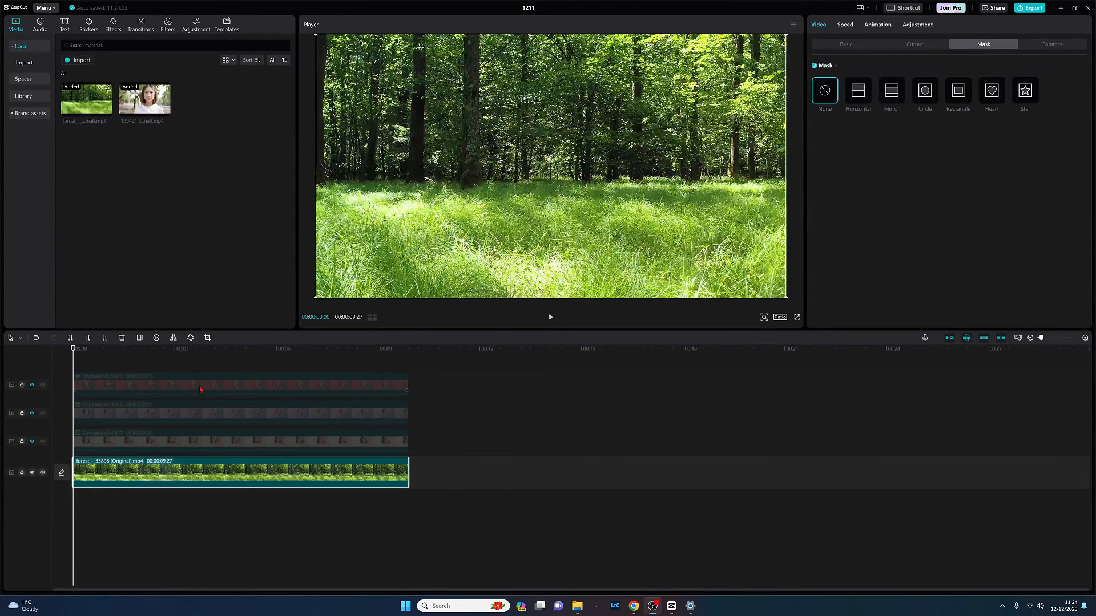
Unhide the star track, scale it to about 71% and move it top-left
click(1025, 90)
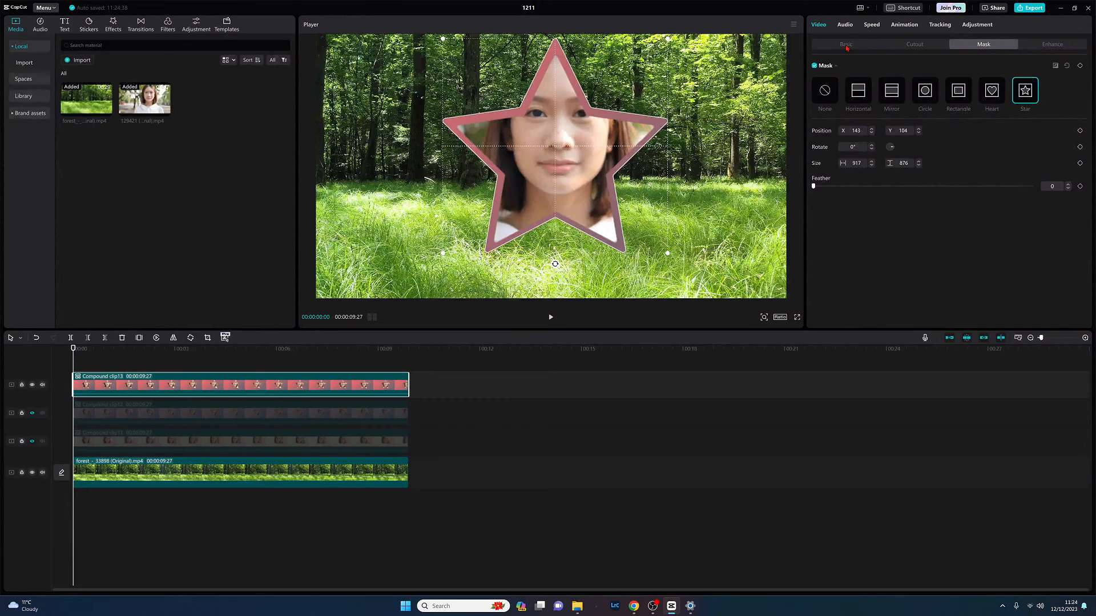
click(845, 44)
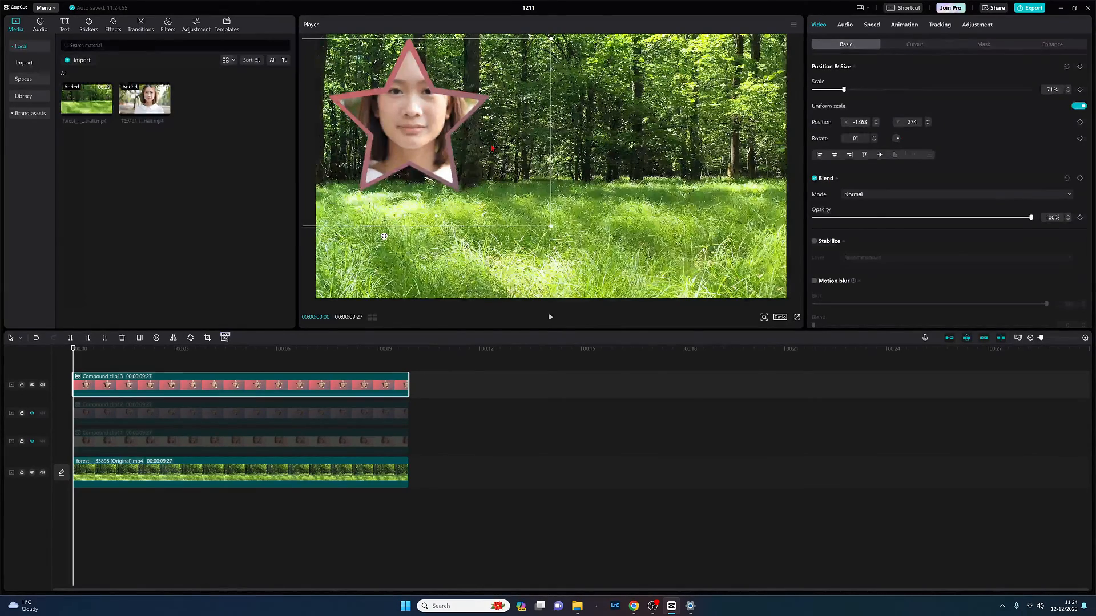
click(237, 350)
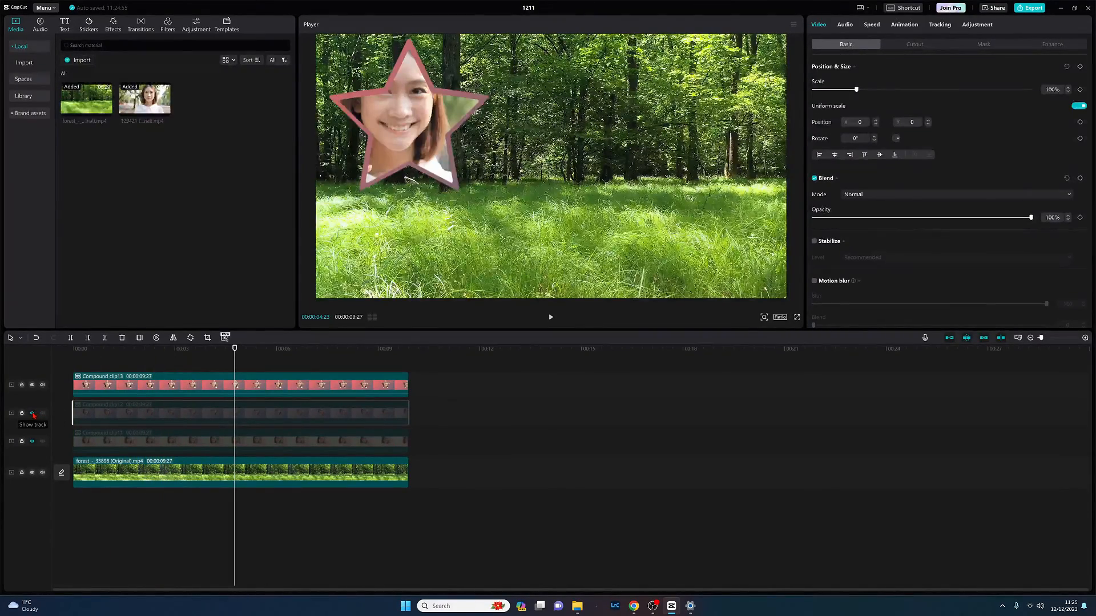
Unhide the heart track and scale it down, placing it right of centre
click(32, 412)
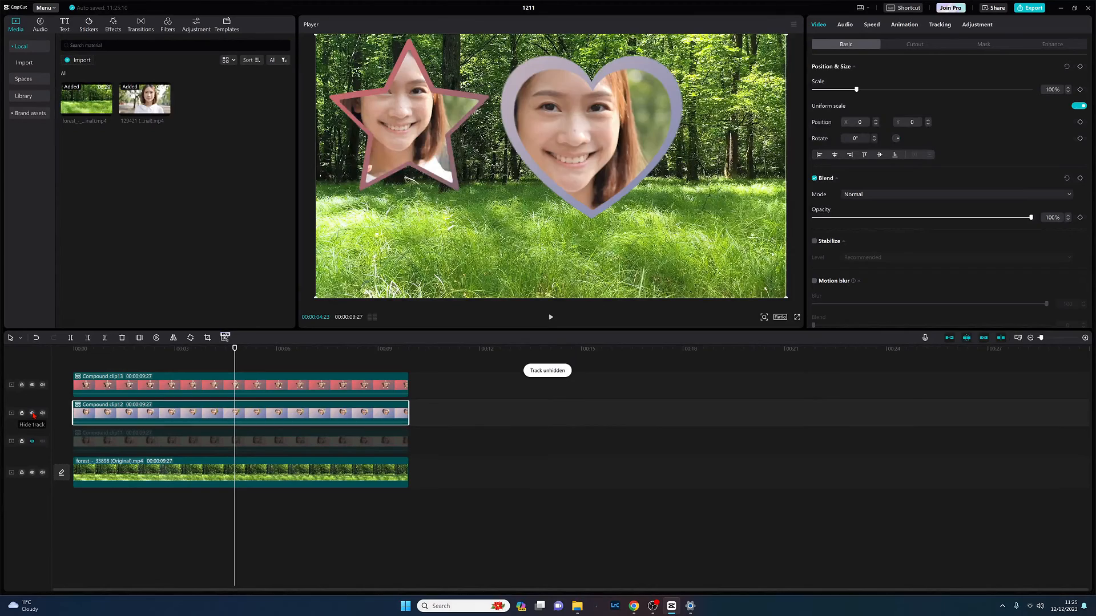
click(32, 414)
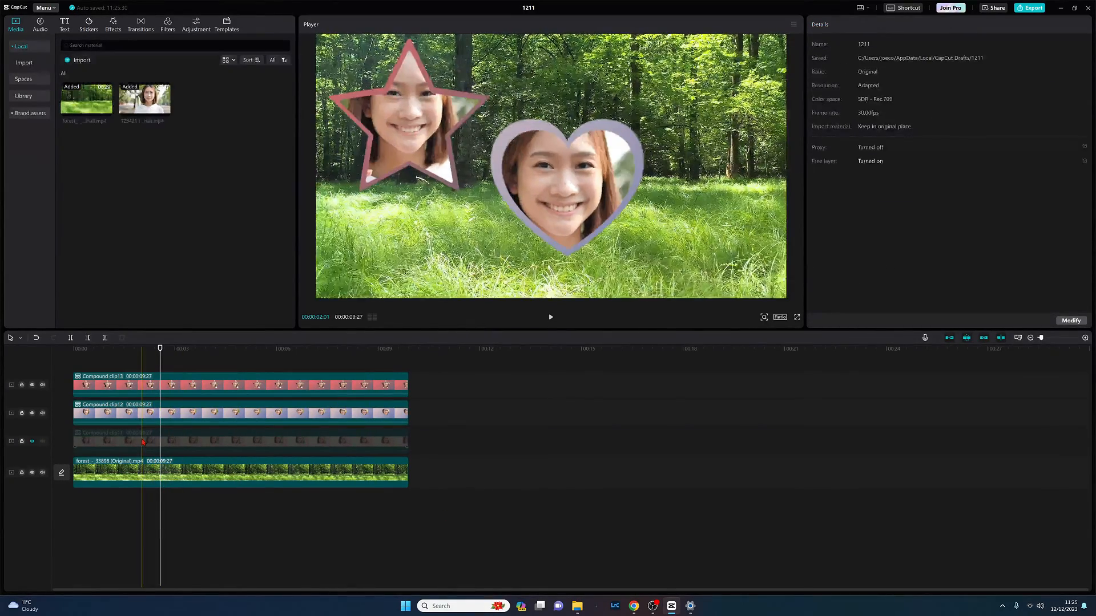
click(238, 440)
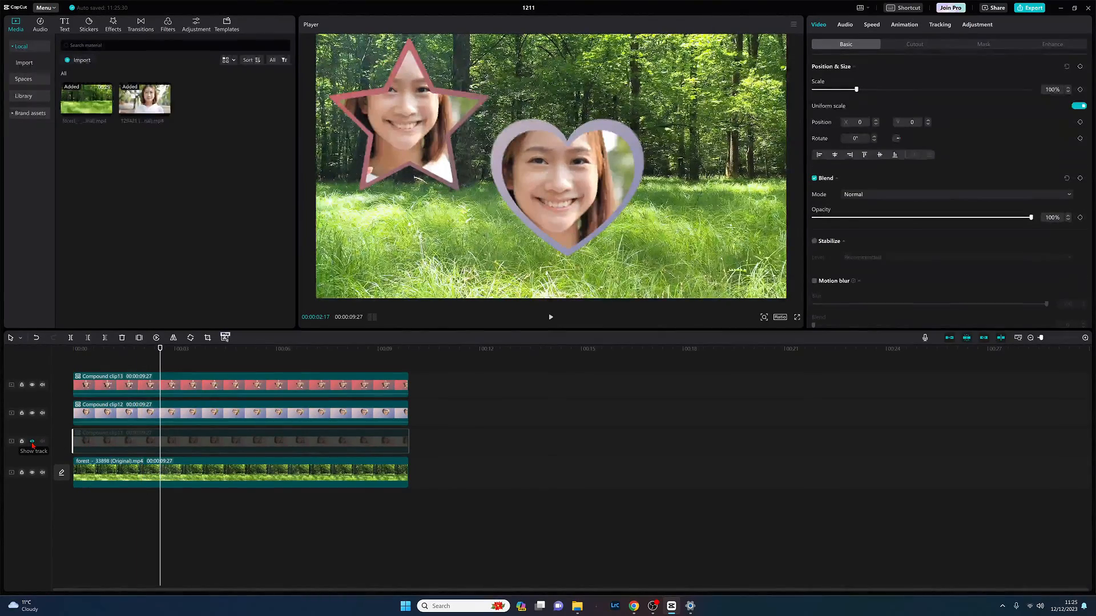
Unhide the rectangle track, scale it down and drag it to the bottom-right corner
click(32, 441)
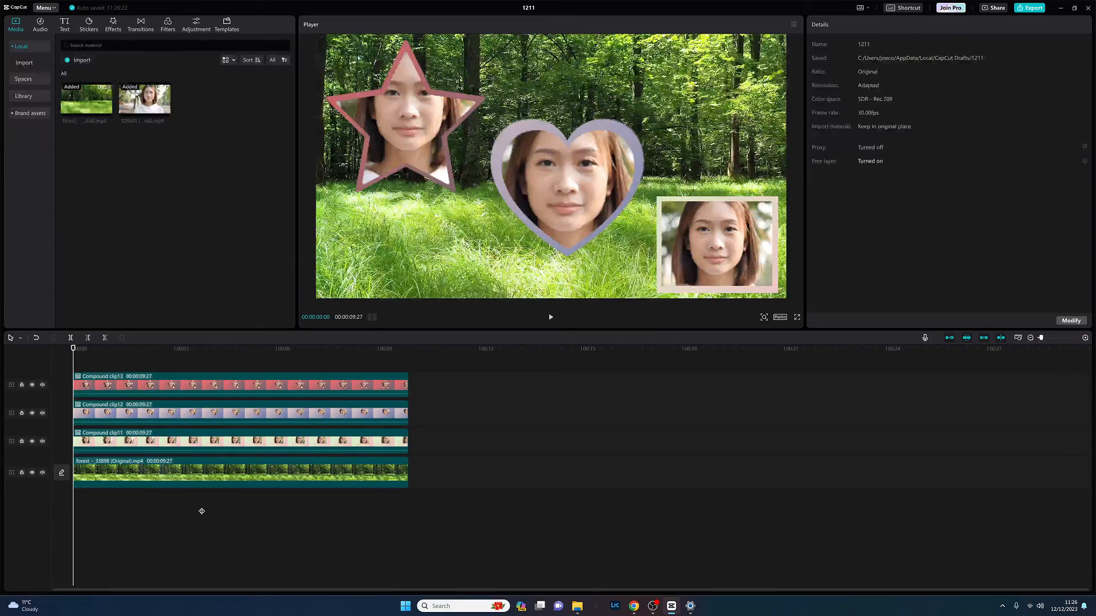
click(550, 317)
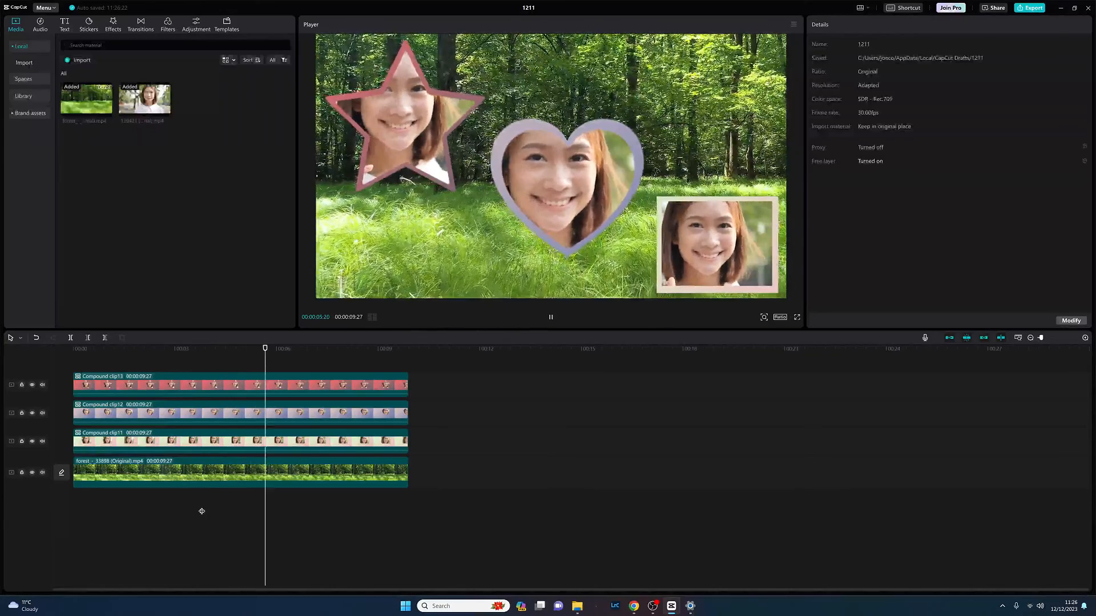
click(332, 349)
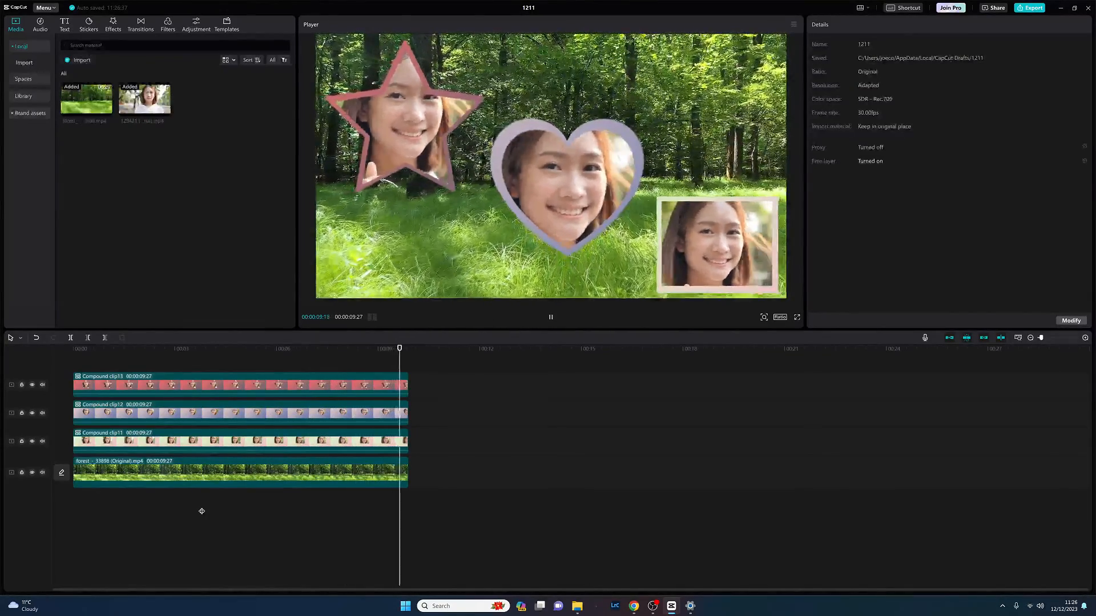
click(550, 316)
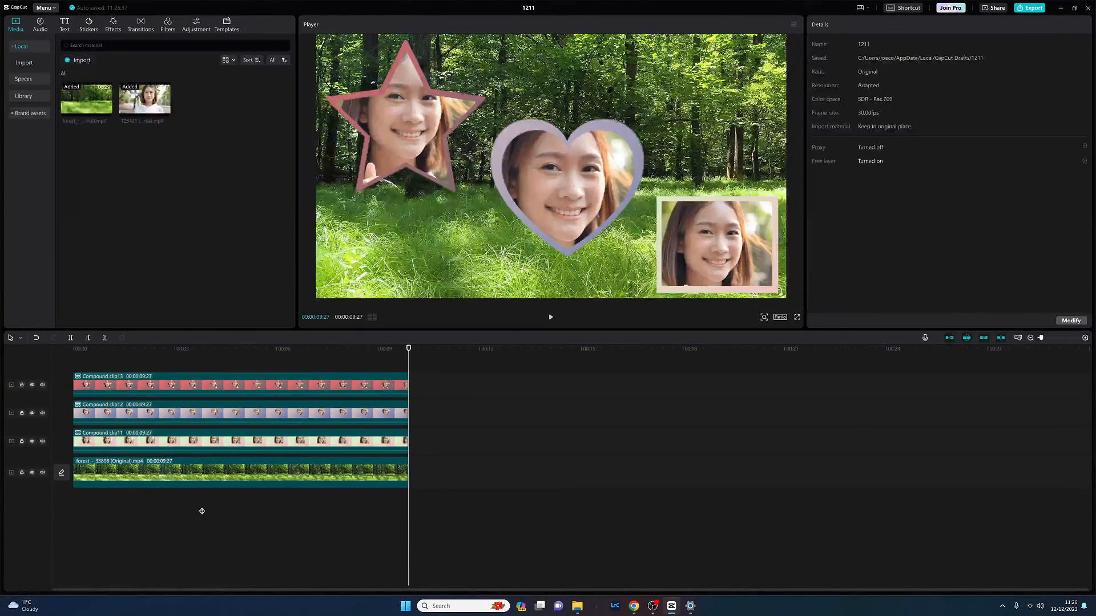
click(72, 348)
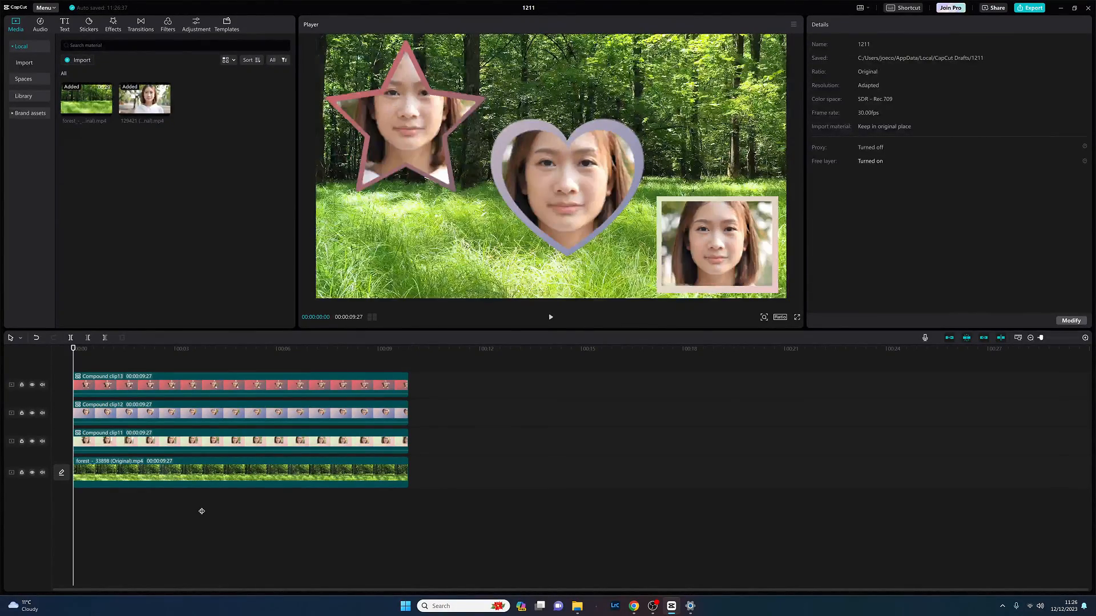
click(550, 316)
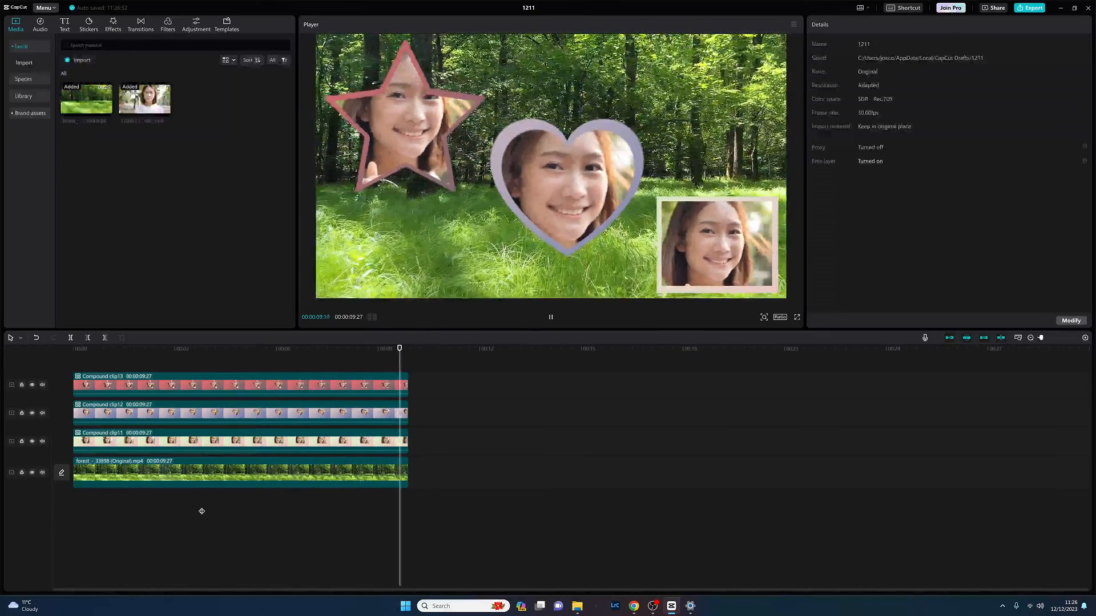
click(550, 317)
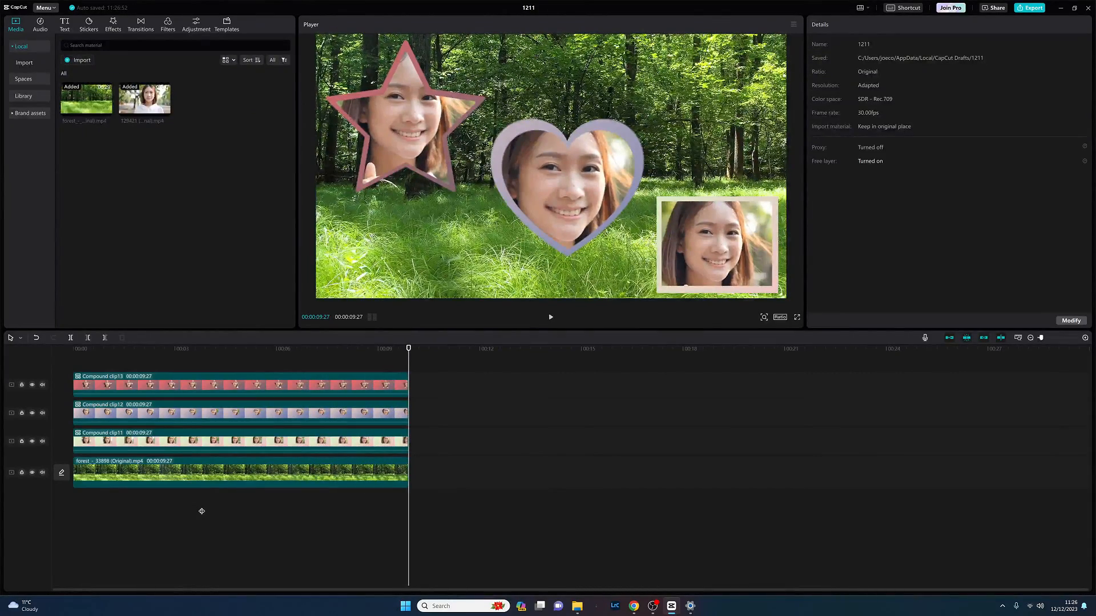